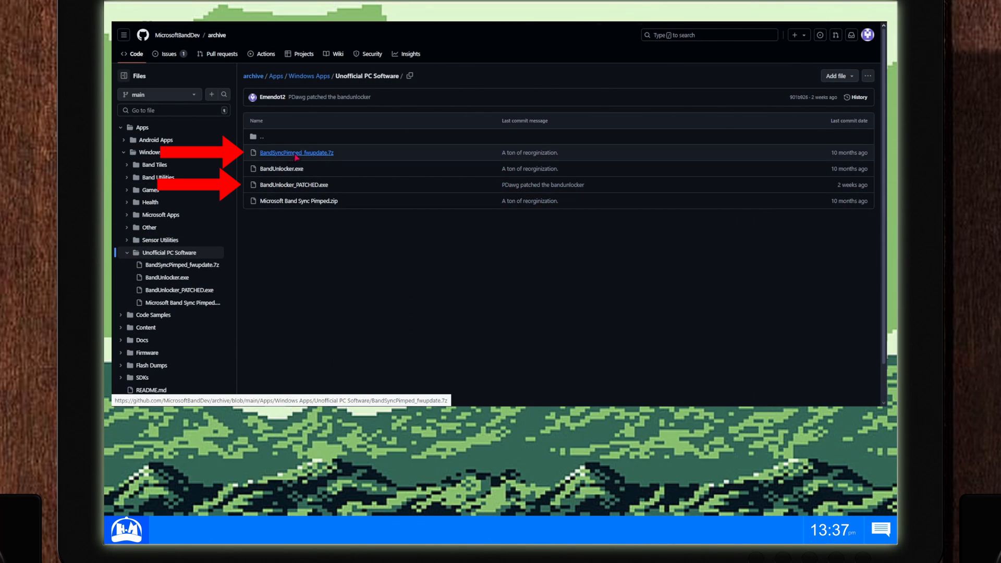
Download the BandSyncPimped_fwupdate.7z archive from the GitHub repository
click(296, 152)
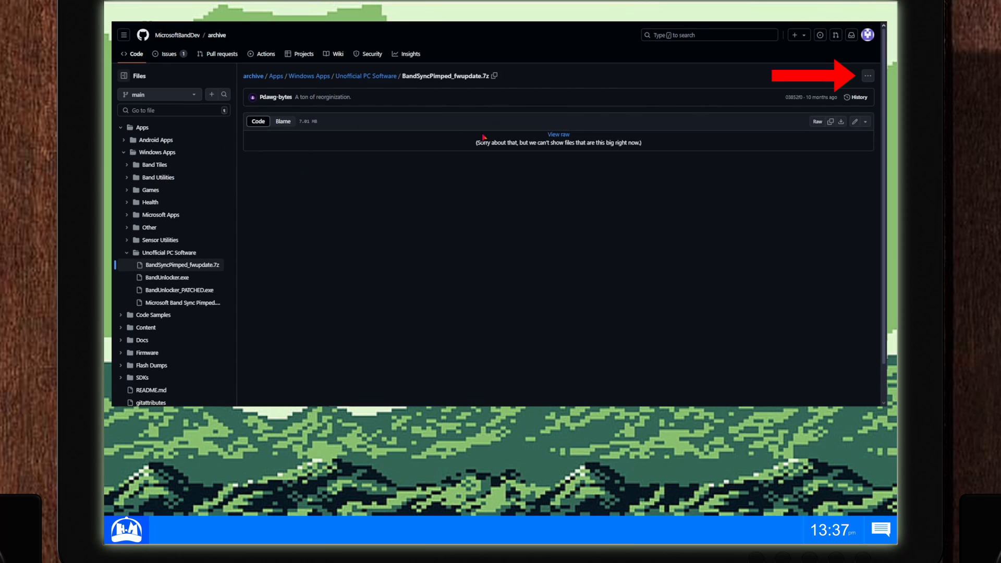
click(868, 76)
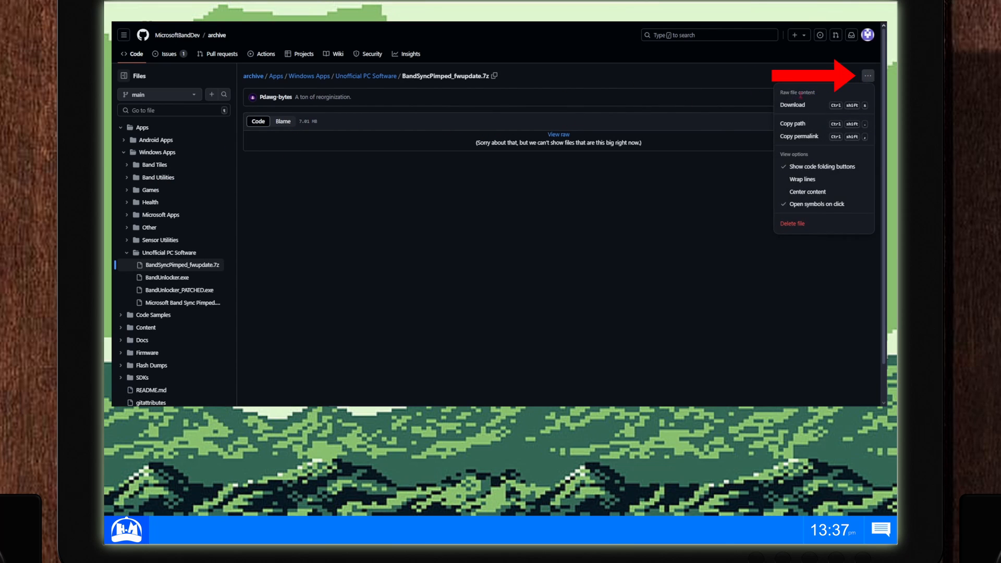
click(792, 104)
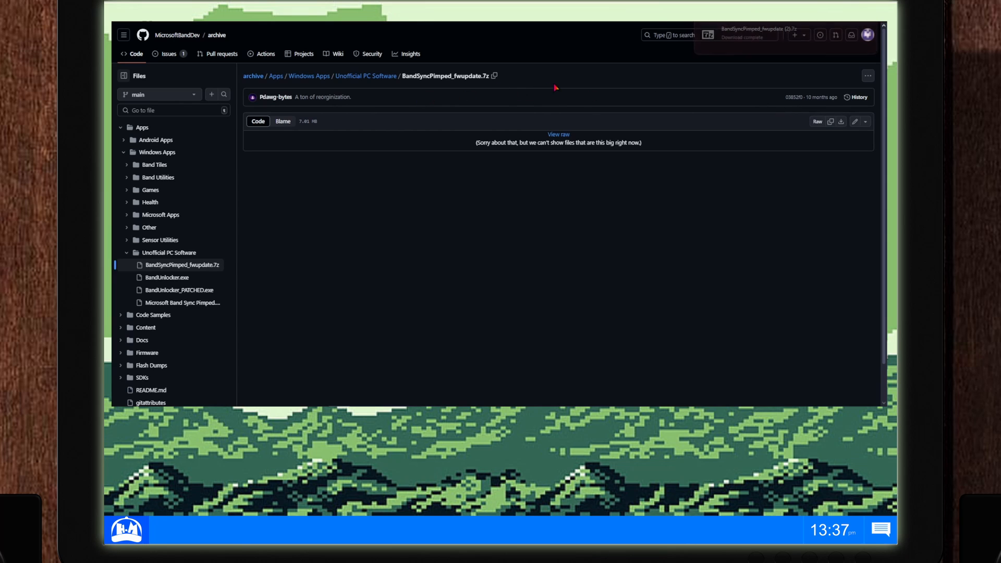
Download and save BandUnlocker_PATCHED.exe from the Unofficial PC Software folder
click(366, 75)
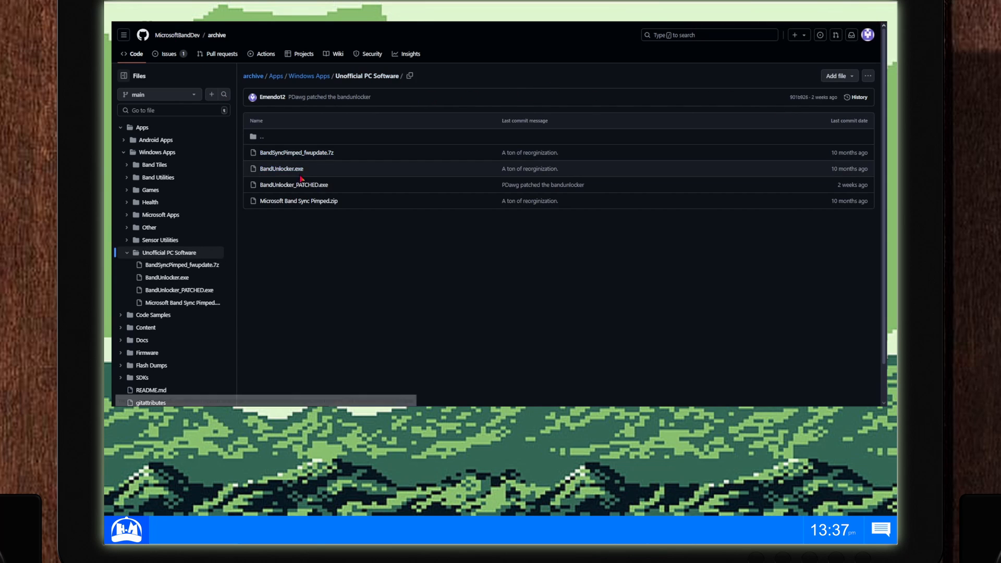
mouse_move(294, 185)
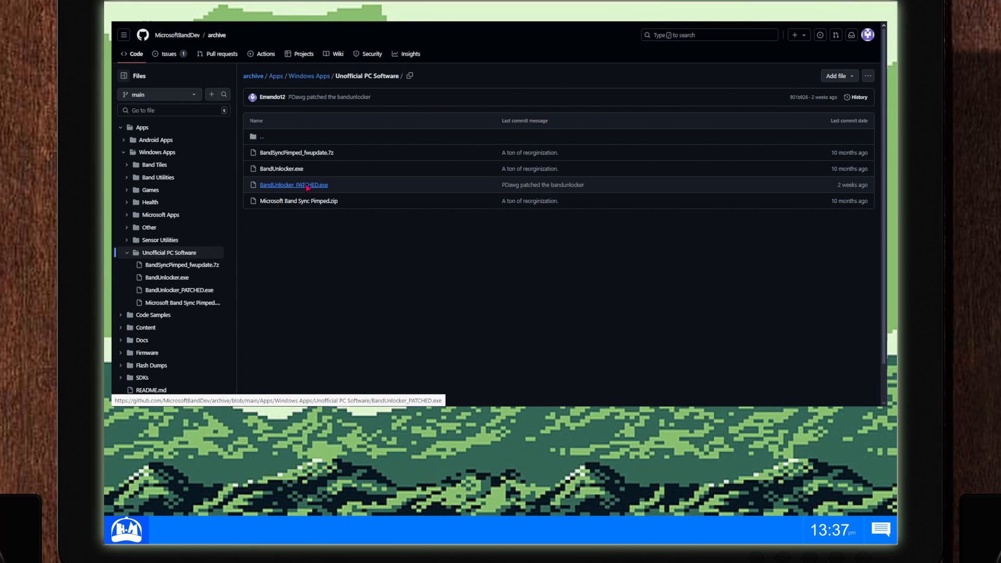
click(293, 185)
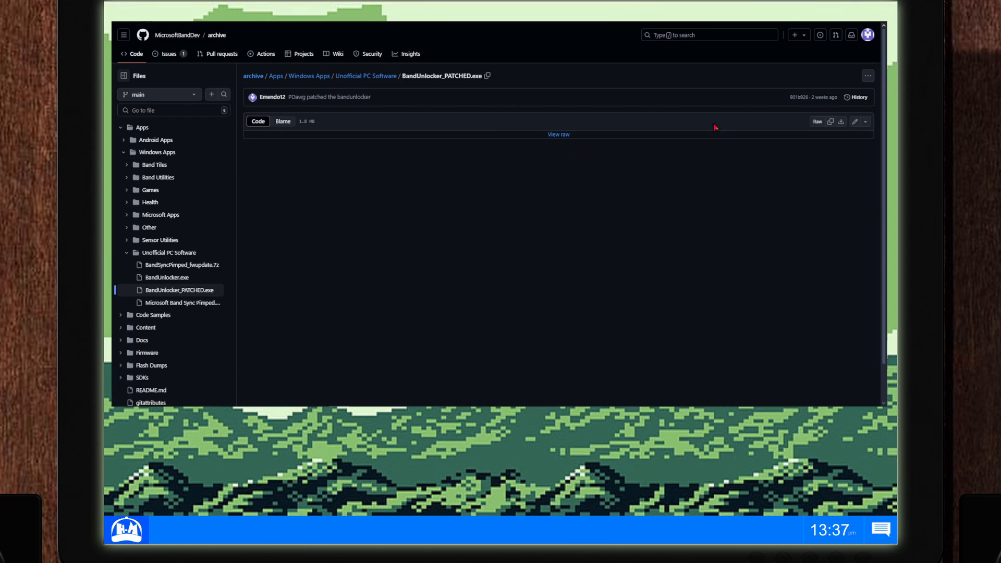
click(867, 75)
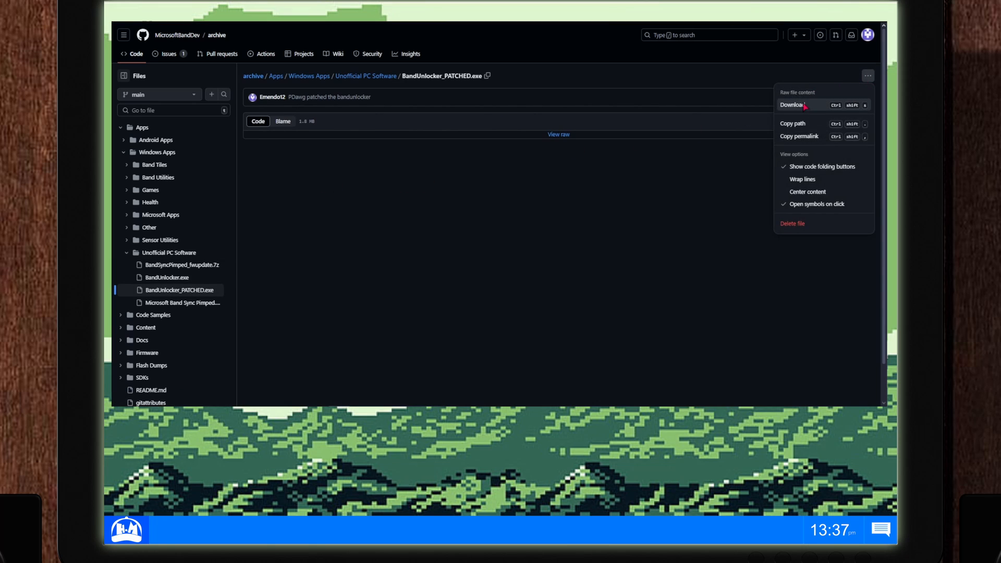
click(792, 105)
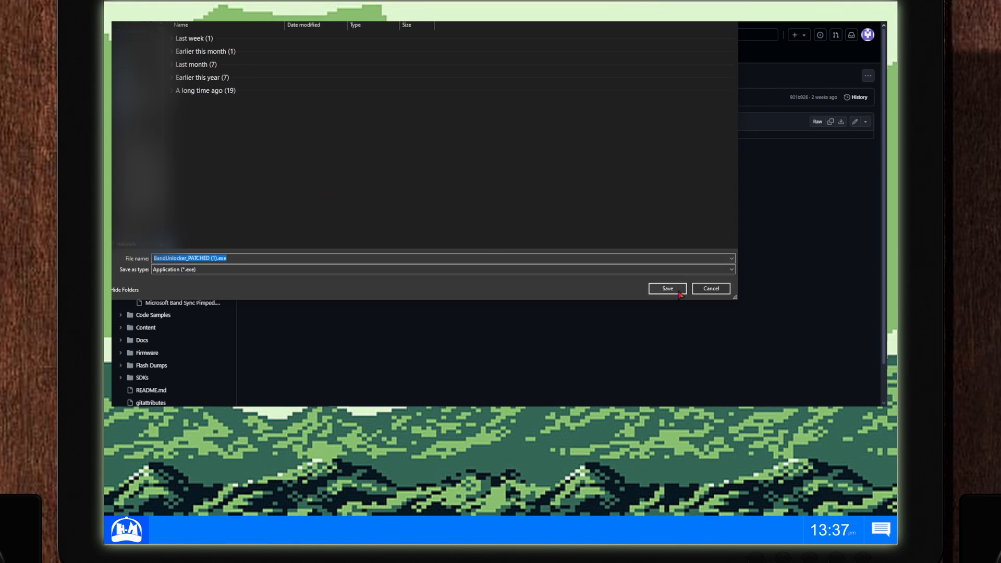
click(666, 288)
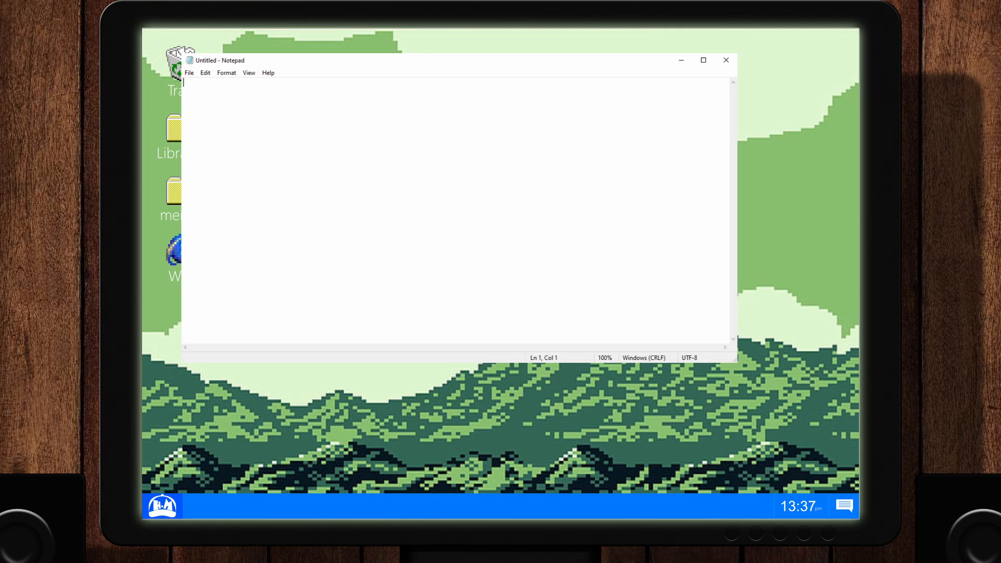
Type the heading 'Band Unlocker' into the untitled Notepad note
text(Band Unlocker)
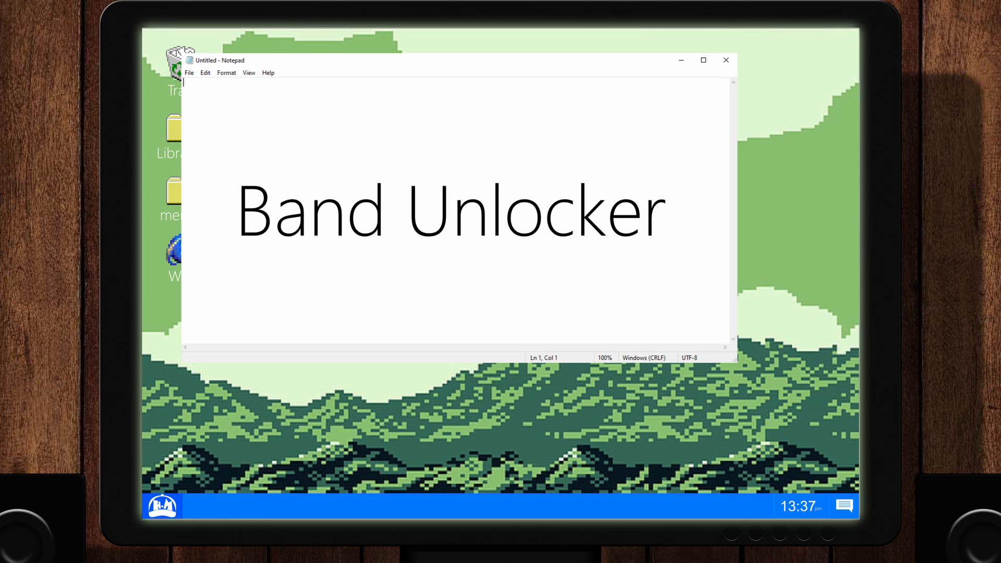
click(726, 60)
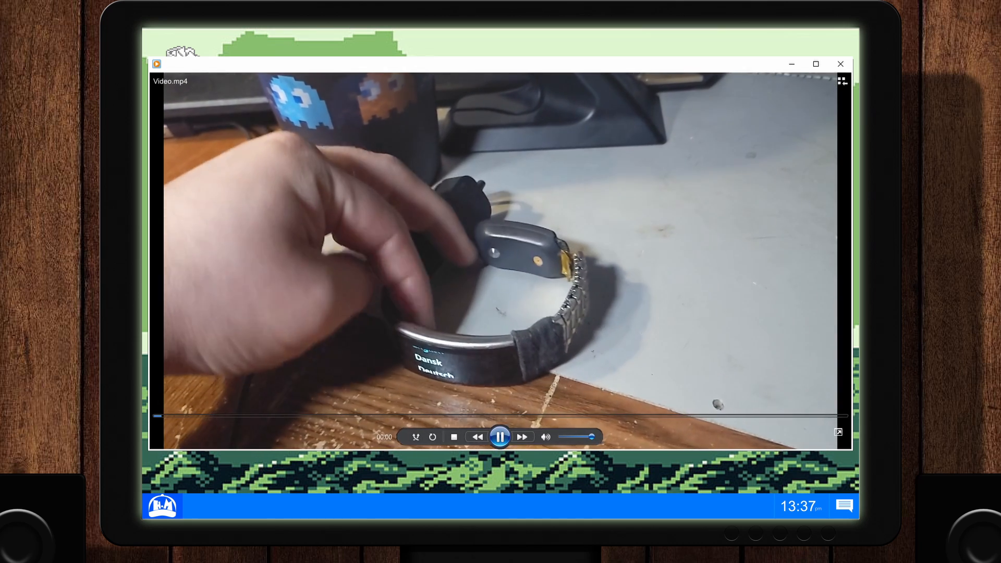
click(840, 64)
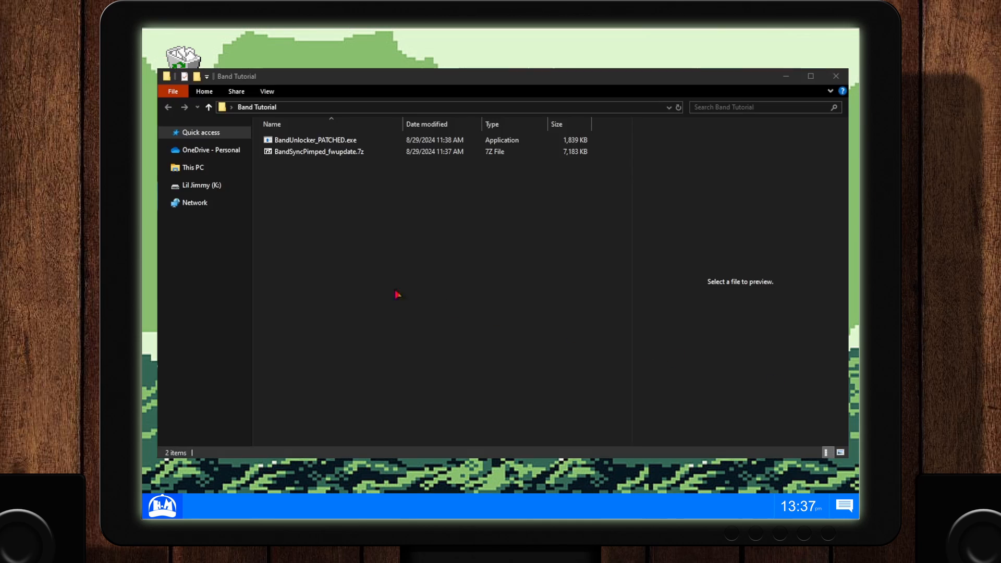
Launch BandUnlocker_PATCHED.exe and allow it past the SmartScreen warning with Run anyway
click(319, 151)
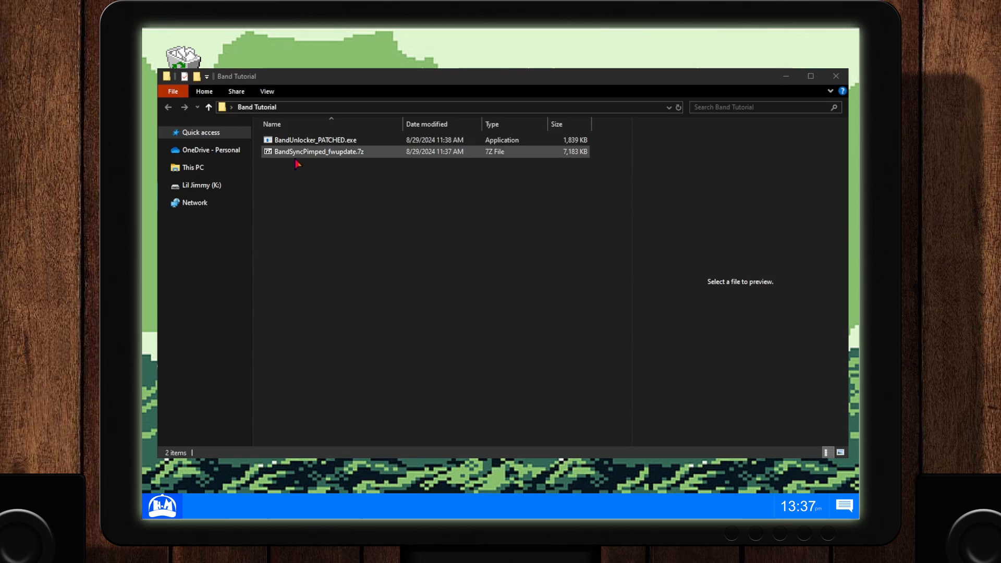
click(313, 139)
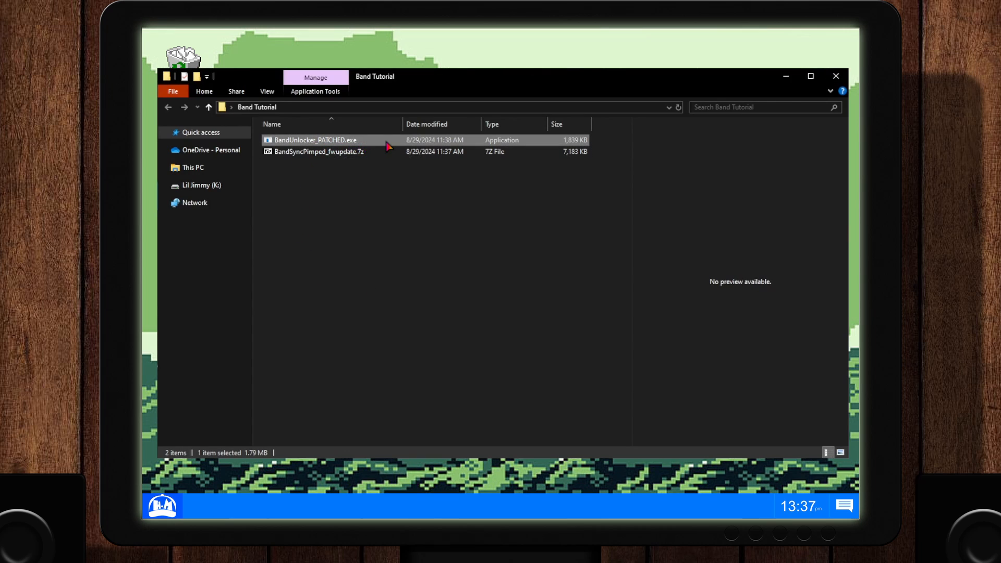
double_click(315, 140)
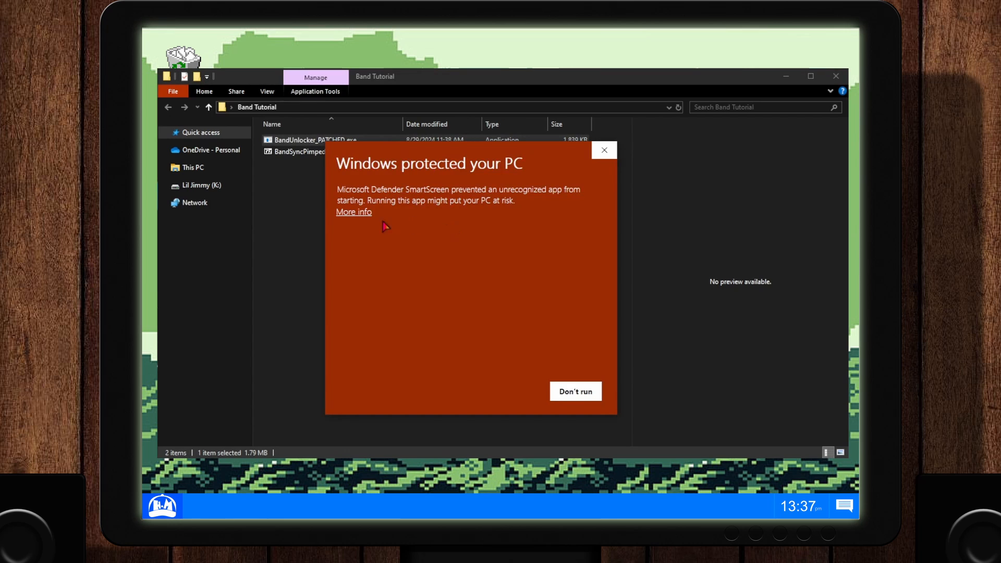
mouse_move(356, 218)
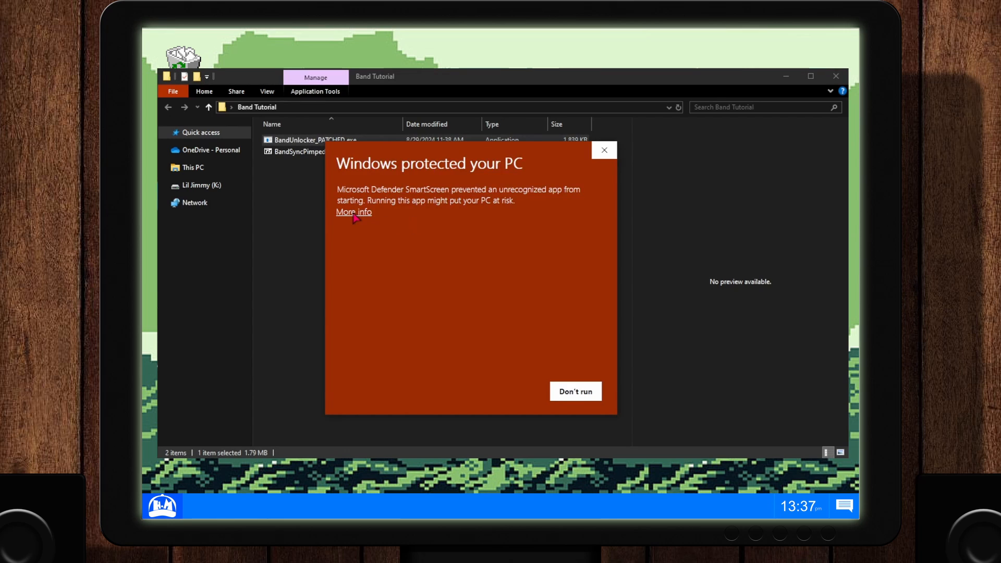
click(353, 212)
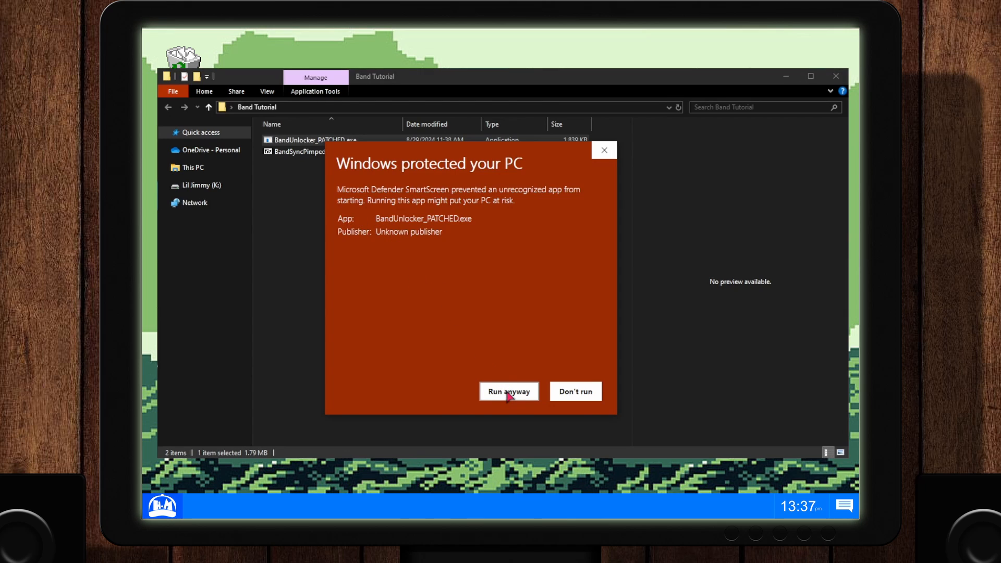
click(508, 392)
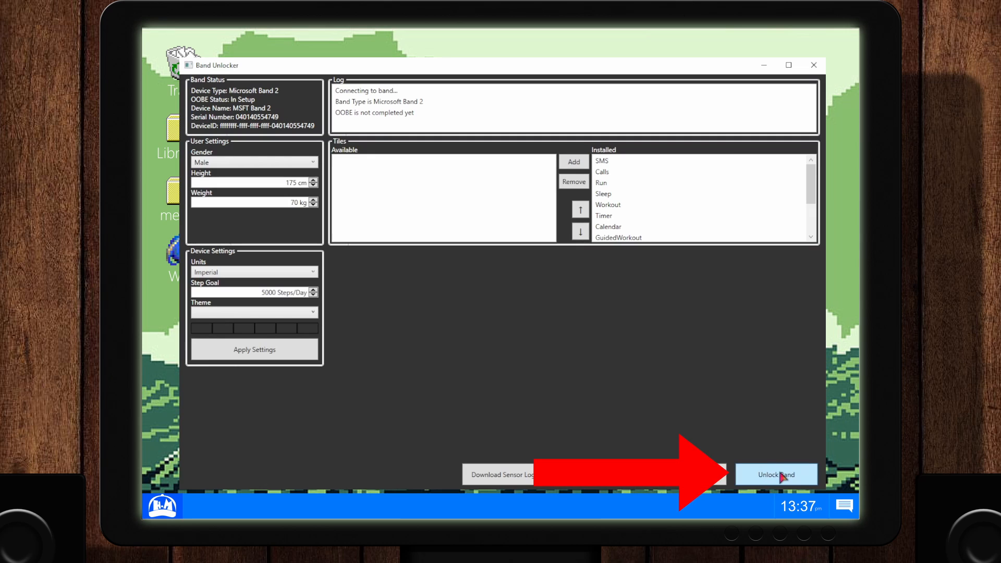
Unlock the connected Band 2 until its setup status reads Completed
click(777, 475)
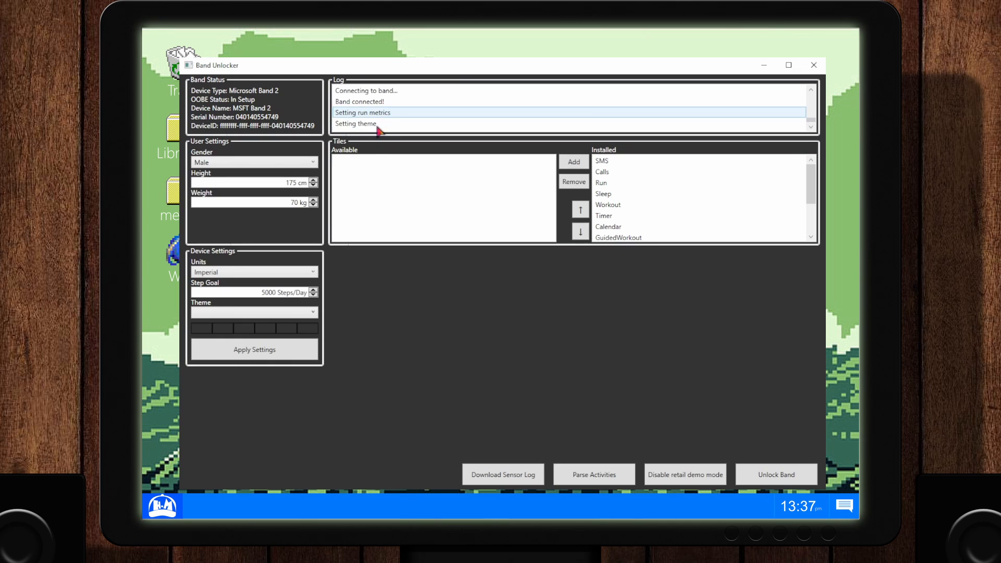
click(777, 474)
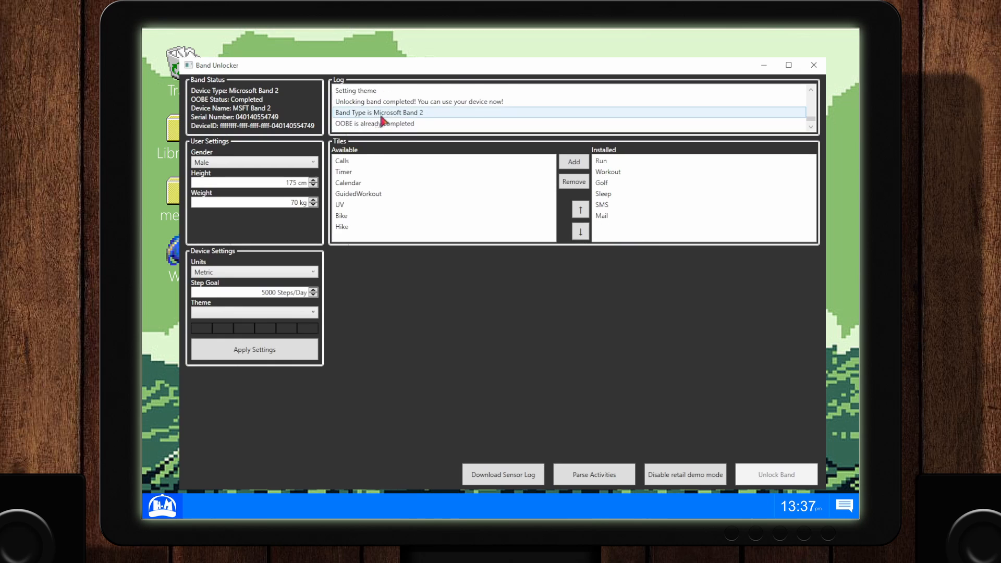
click(376, 123)
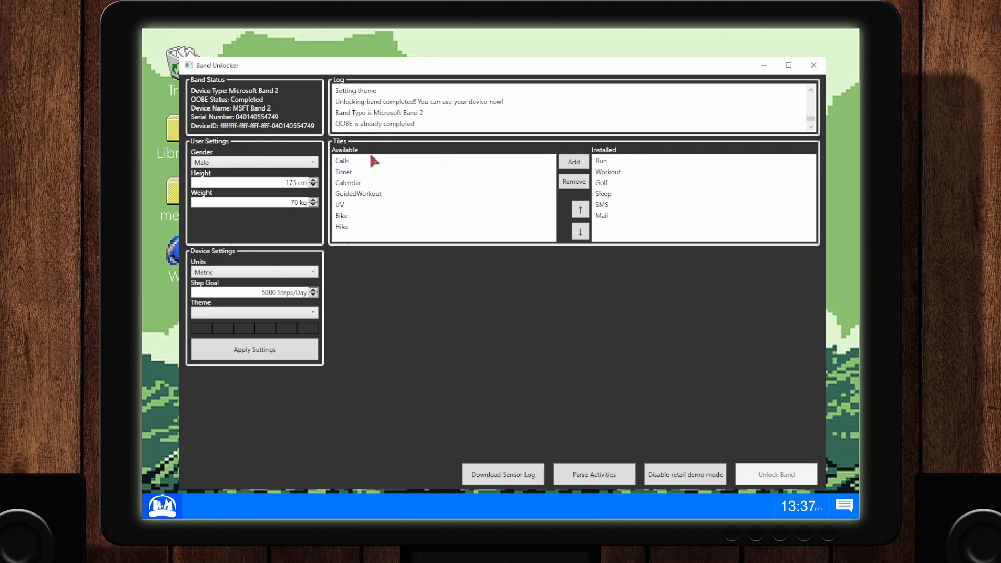
Add the UV and Timer tiles to the Band 2's installed tiles
click(341, 204)
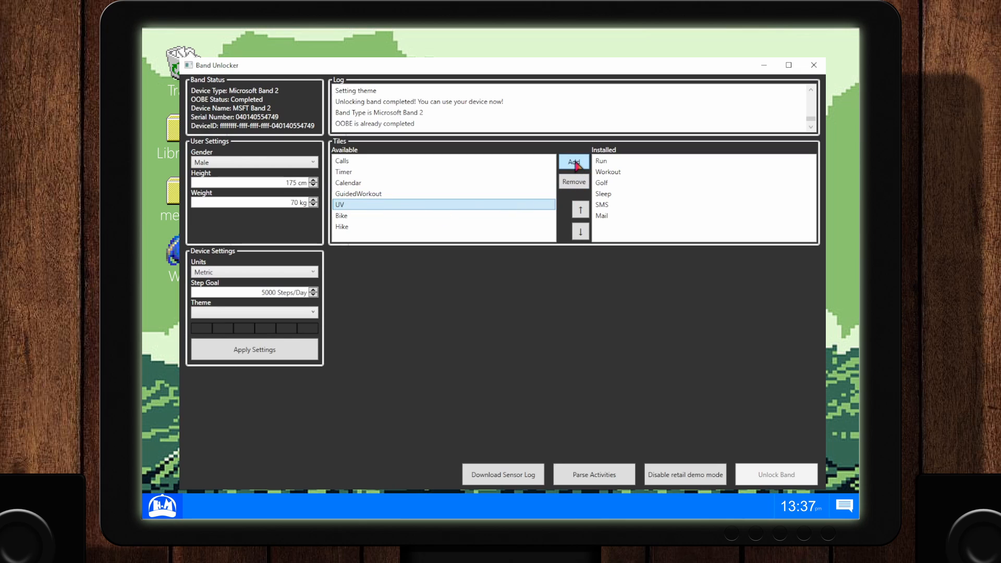
click(572, 161)
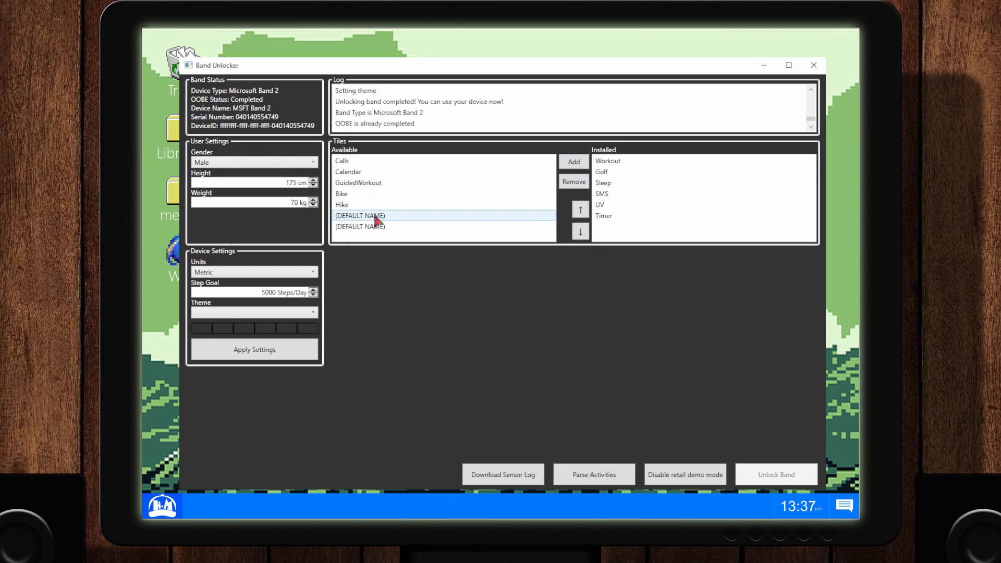
click(341, 205)
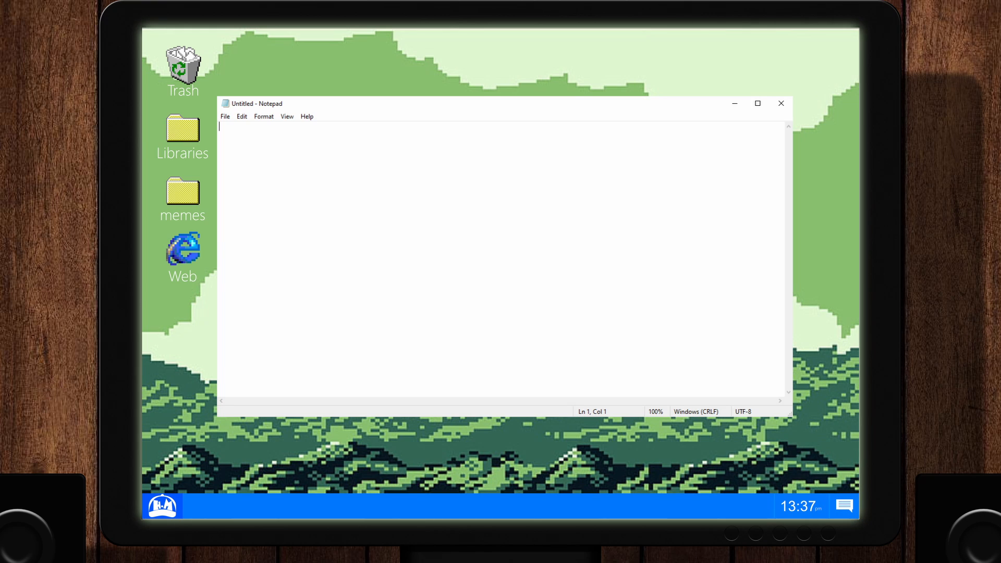
text(Band Sync (PIMPED))
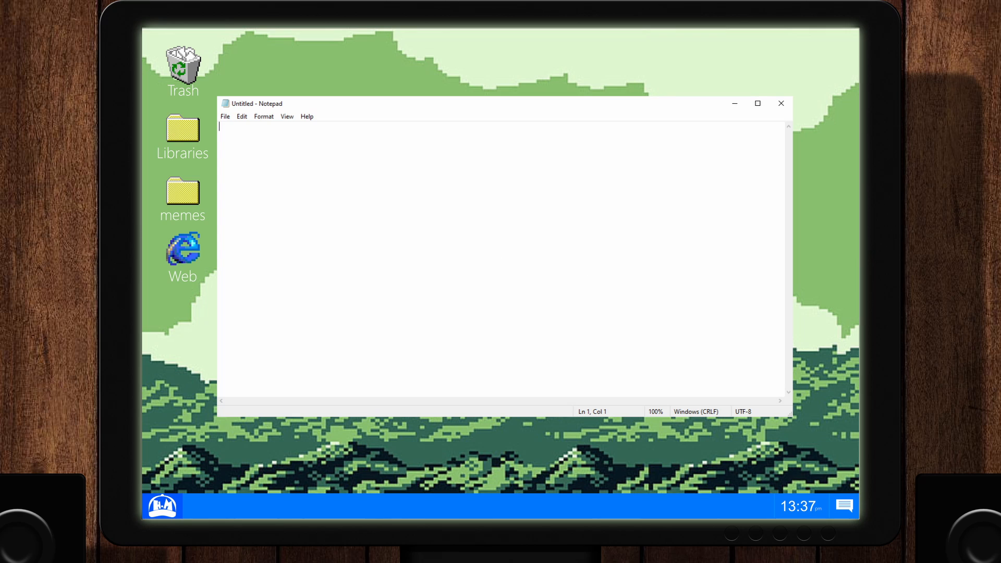
text(Band 2:)
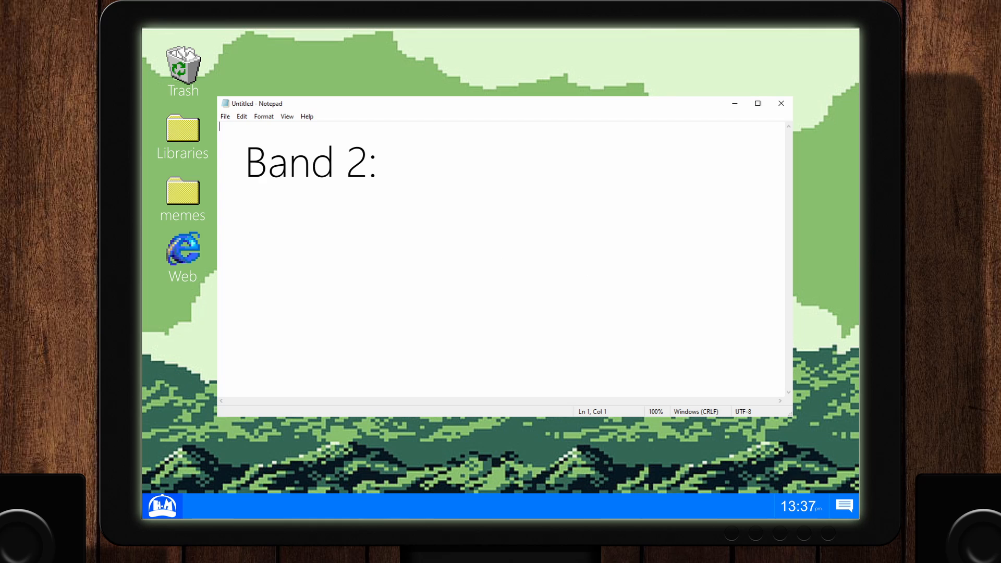
text(Update)
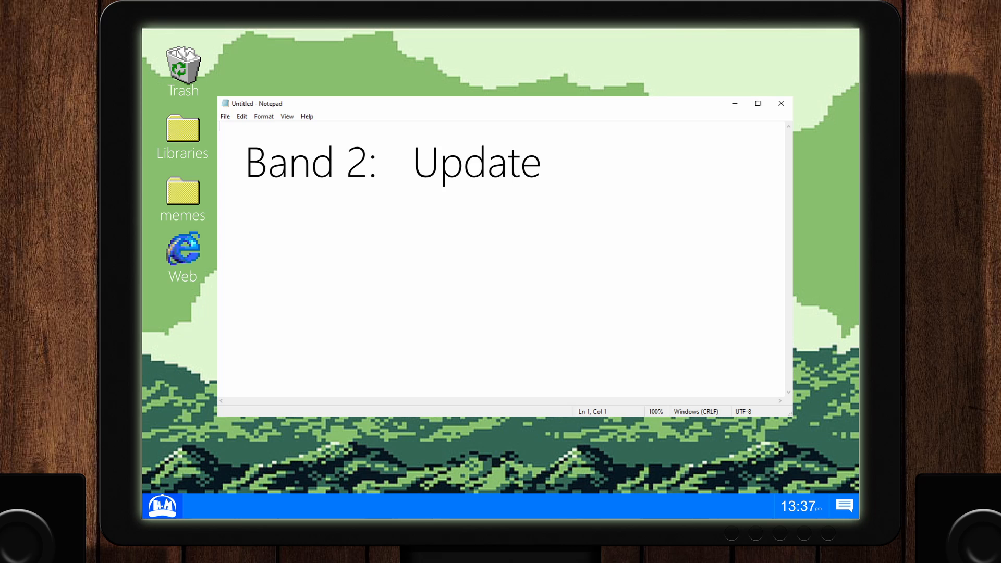
text(Both:)
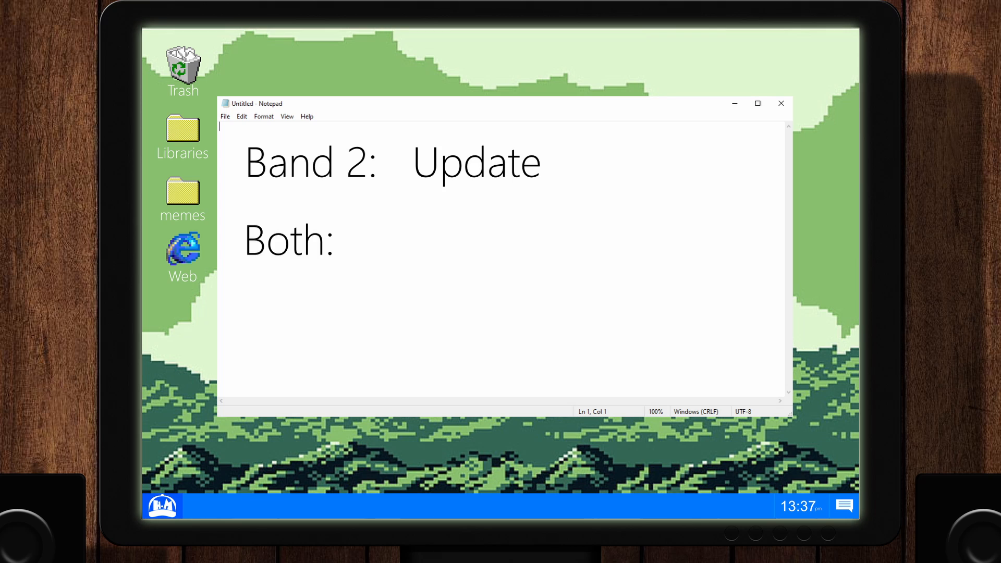
text(Basic customization)
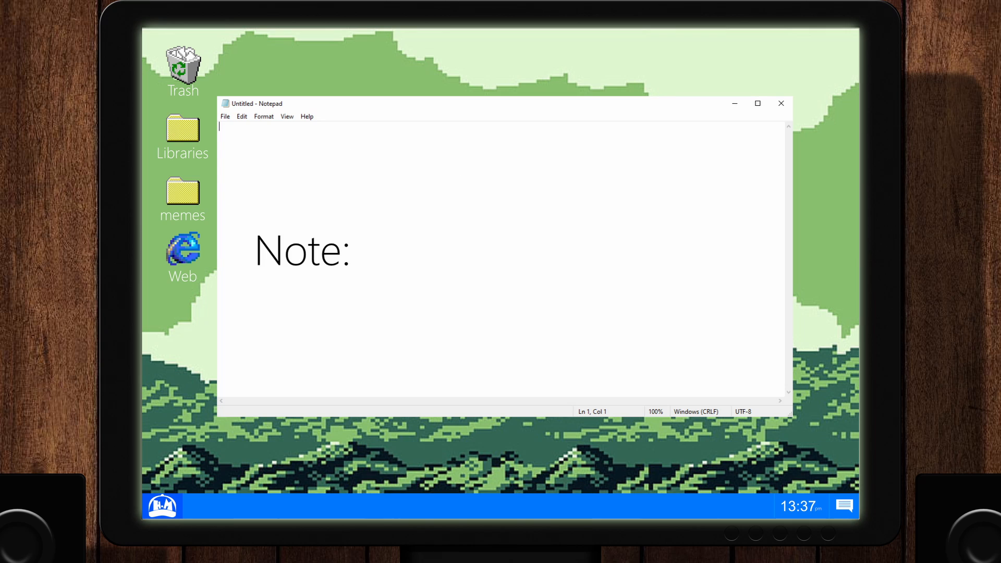
text(Dashboard is disabled)
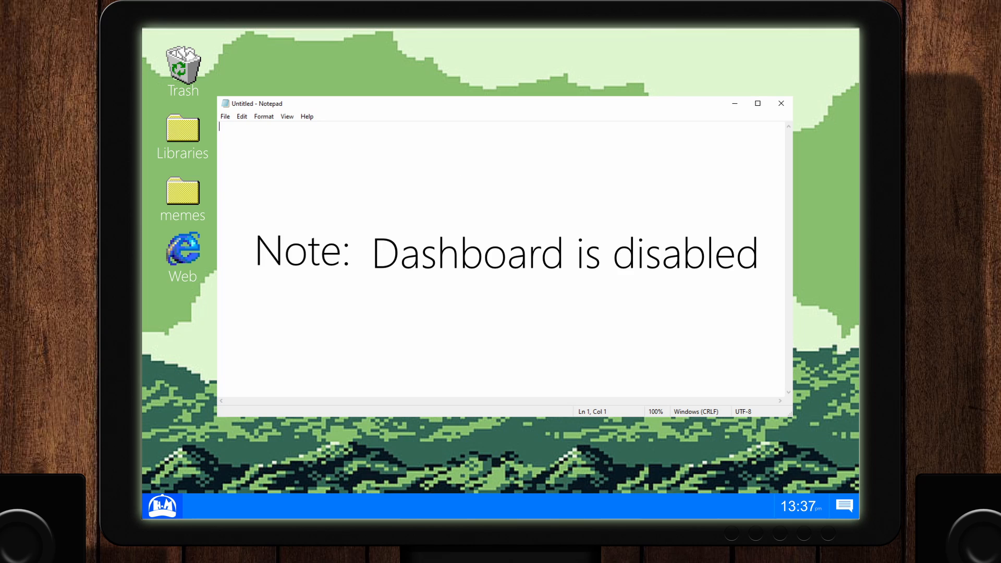
click(781, 104)
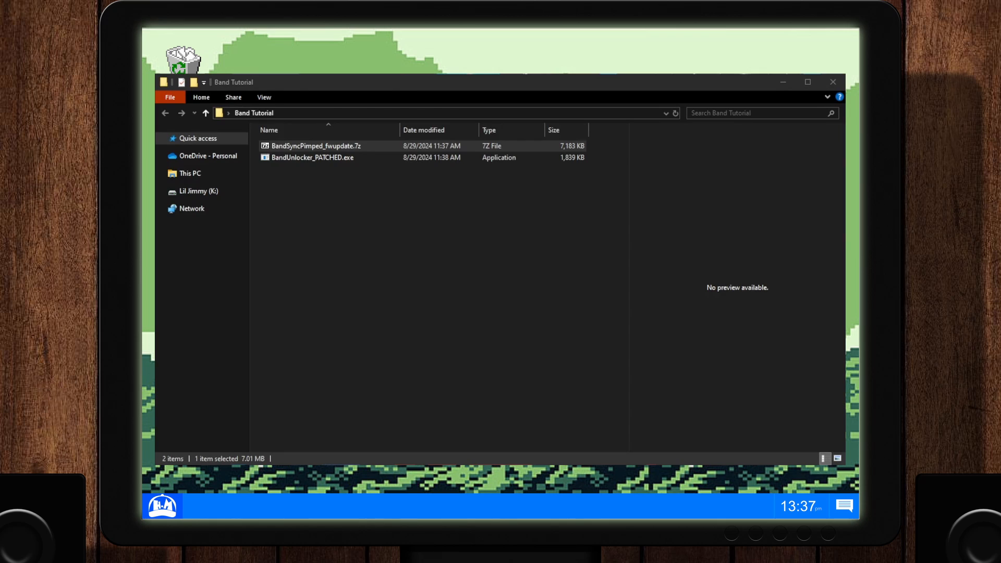
Extract BandSyncPimped_fwupdate.7z with 7-Zip into its own folder
click(373, 236)
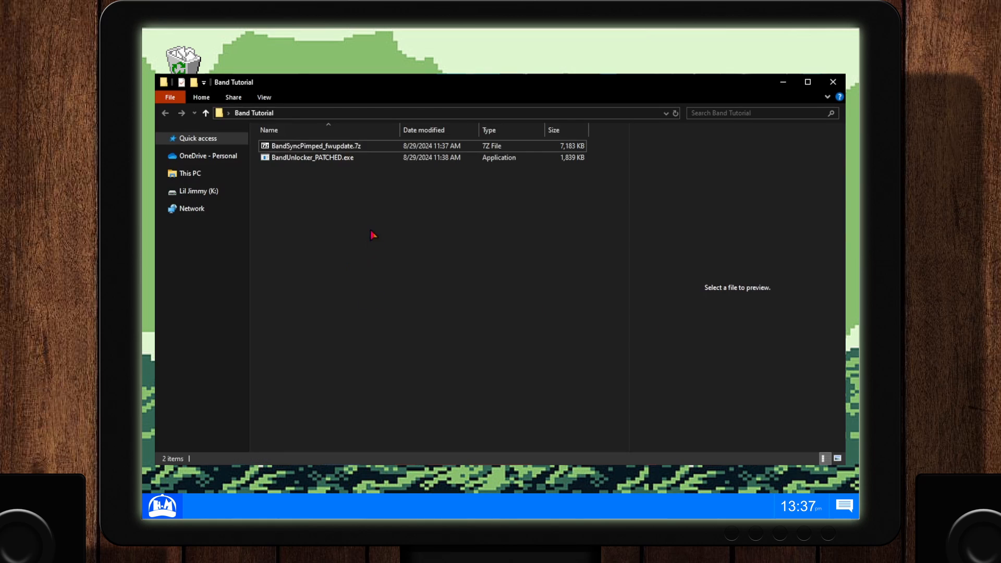
click(314, 145)
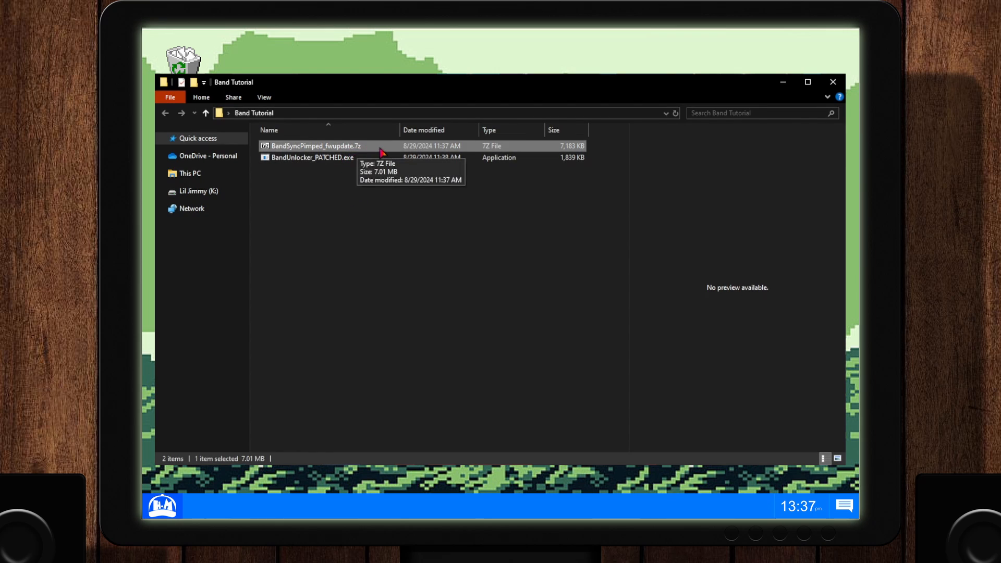
right_click(313, 146)
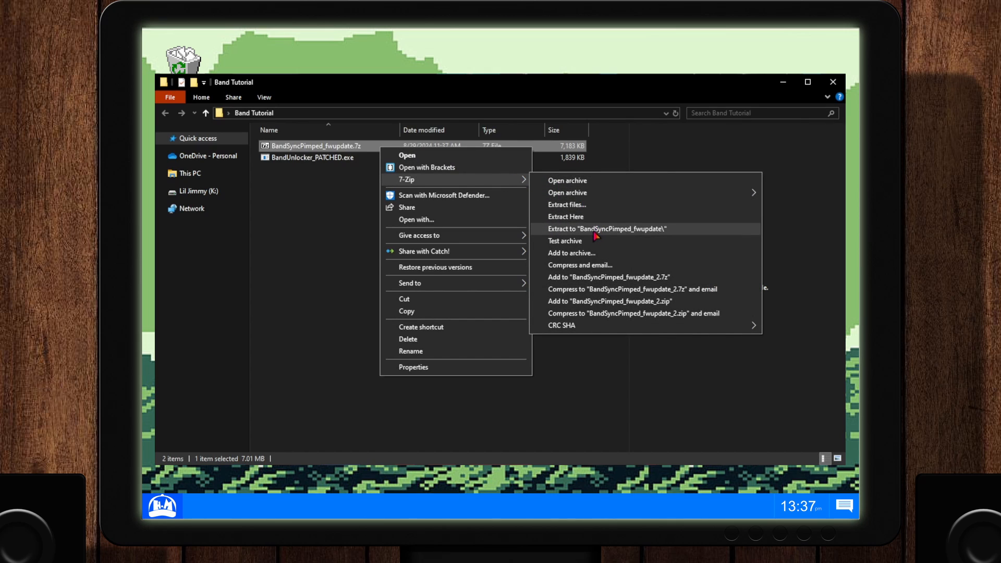
click(606, 228)
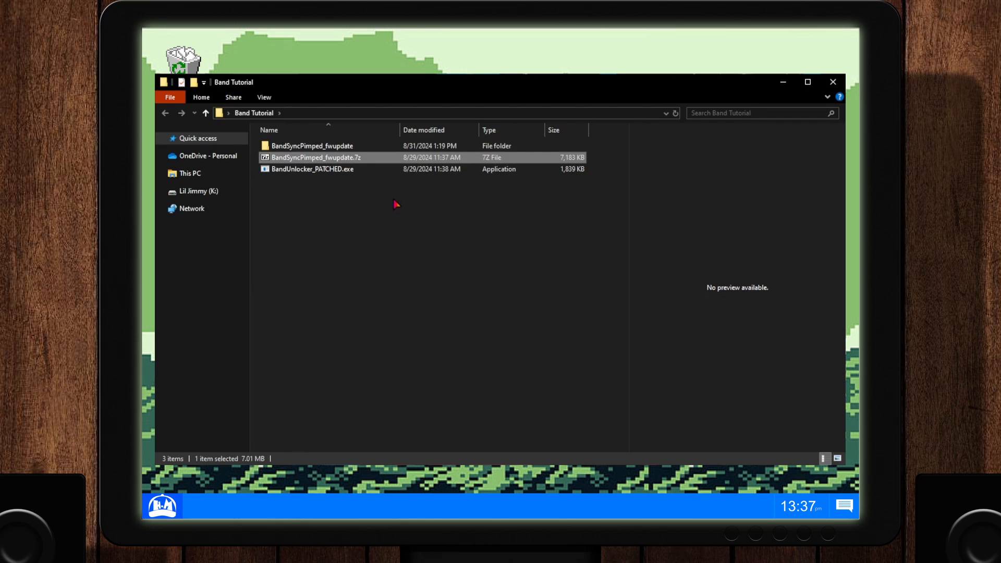
Open the extracted folder, sort it by type, and select Microsoft Band Sync.exe
double_click(312, 145)
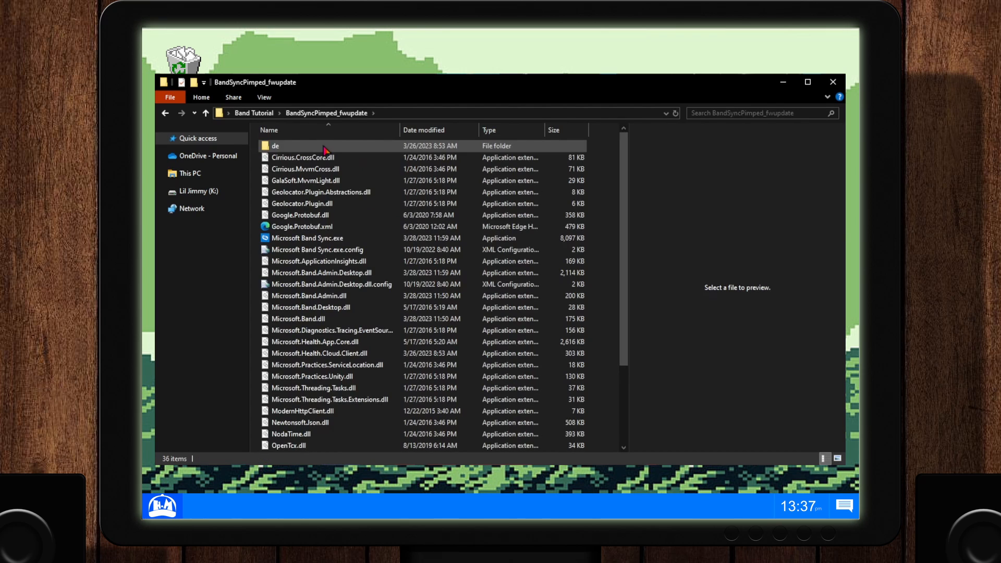
click(490, 130)
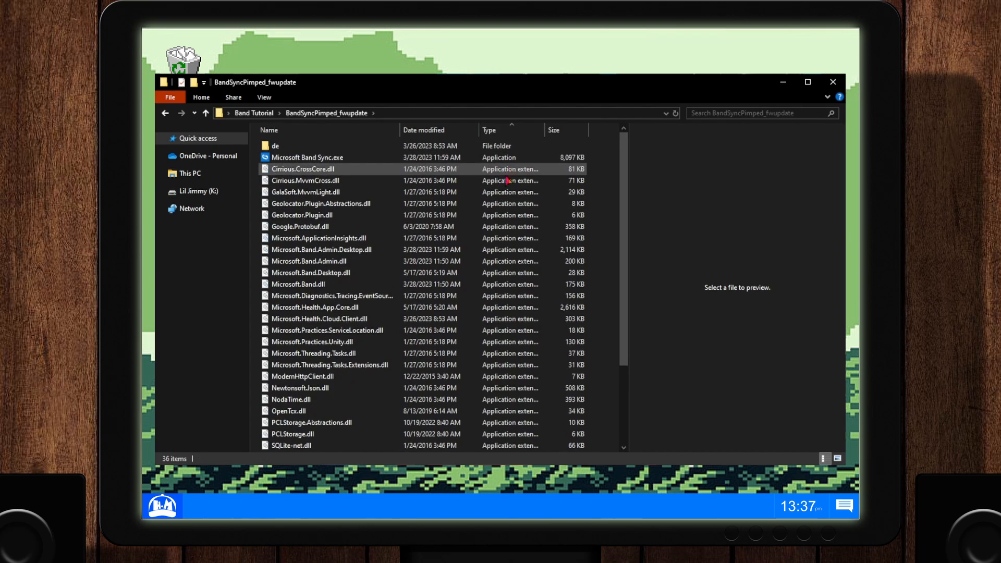
click(307, 157)
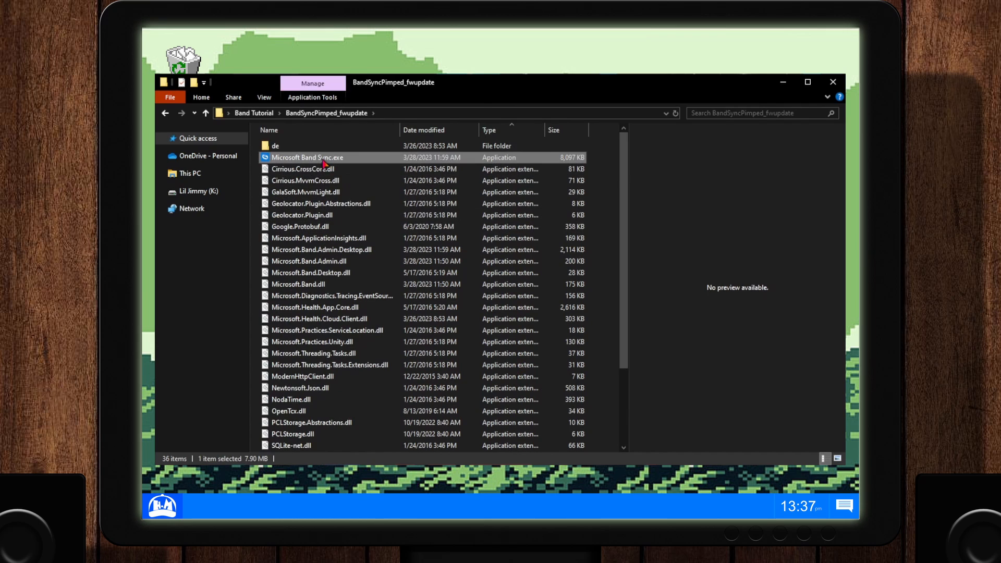
right_click(307, 157)
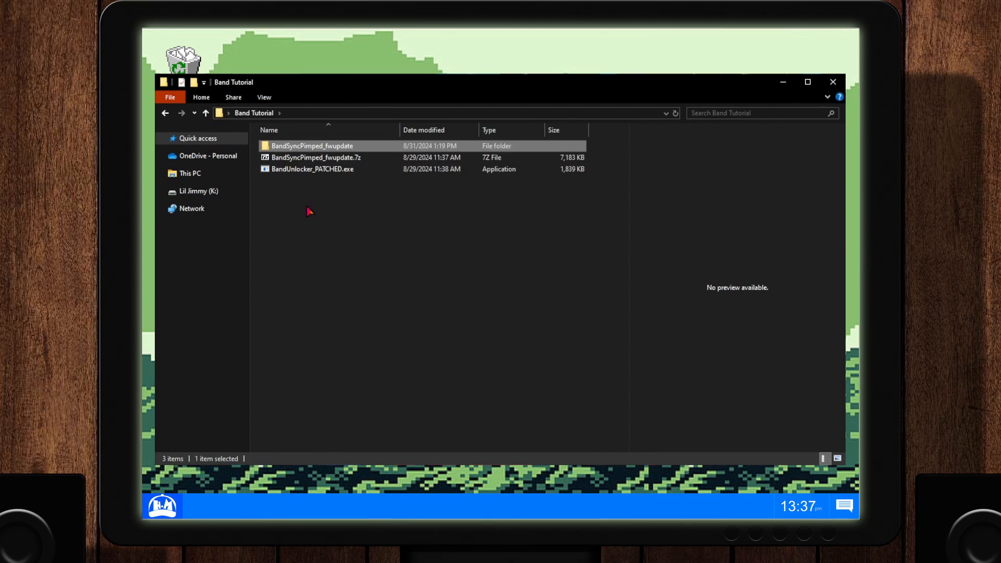
Create a Band Sync shortcut, launch it, and turn off opening at start
right_click(309, 212)
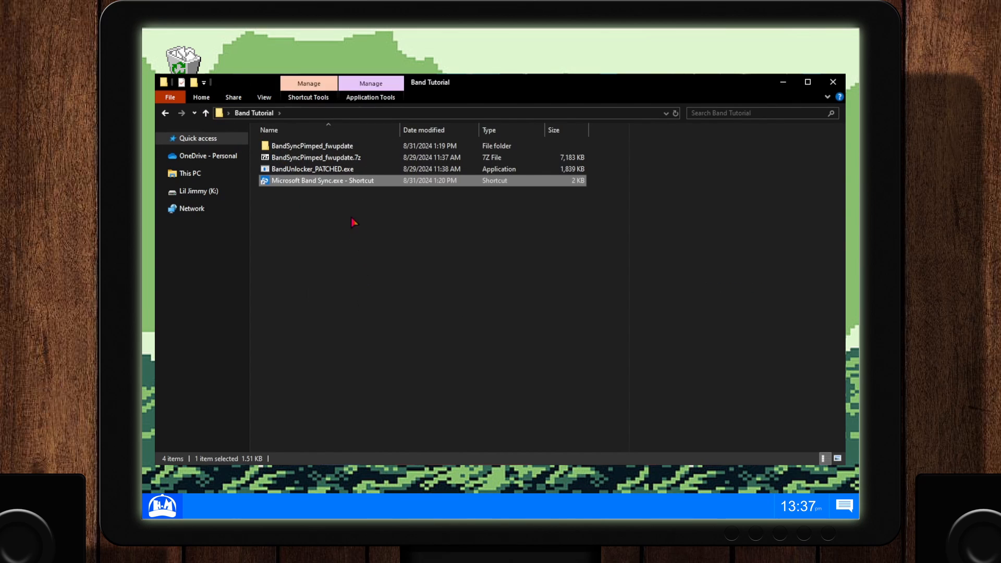
double_click(324, 180)
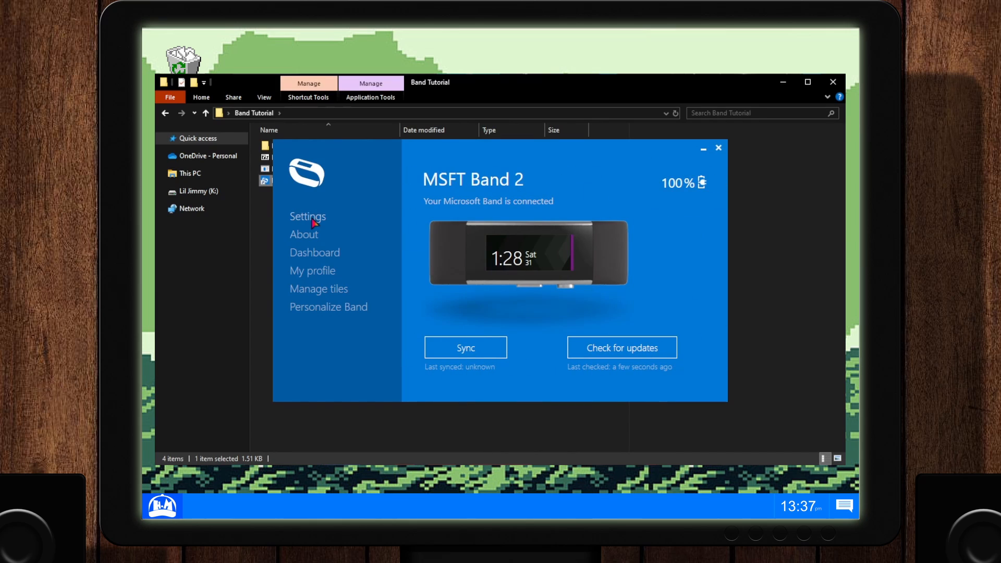
click(307, 216)
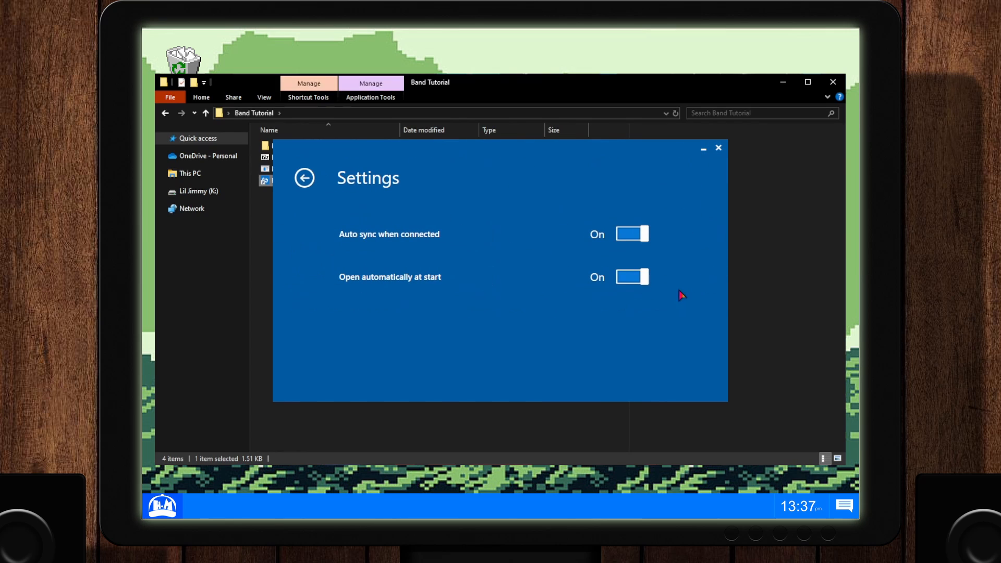
click(631, 277)
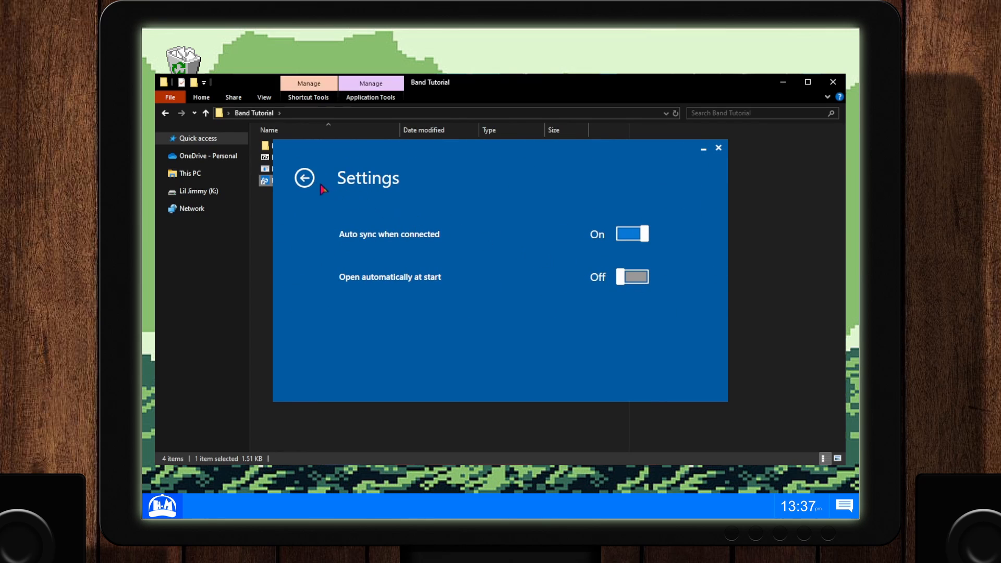
click(304, 178)
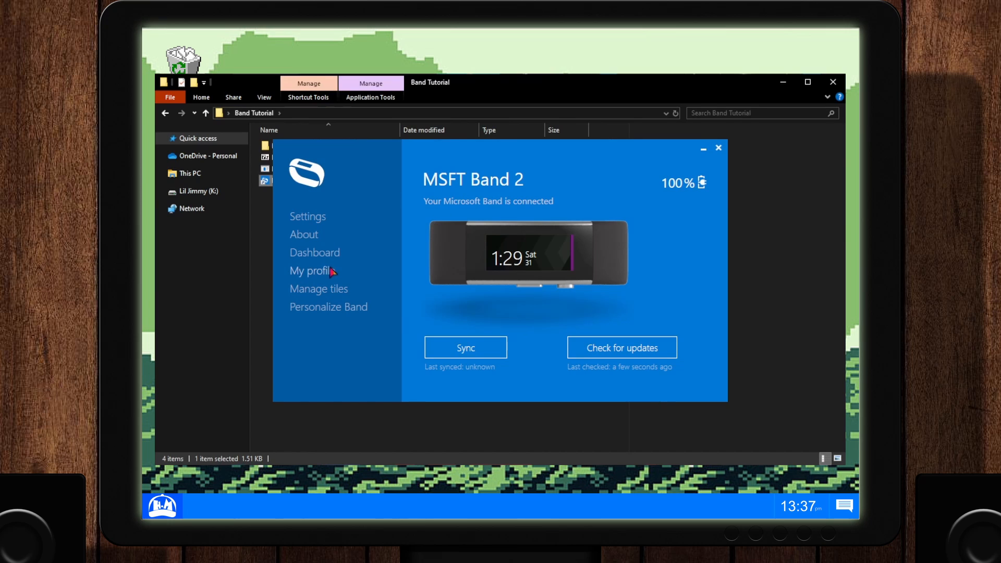
click(312, 270)
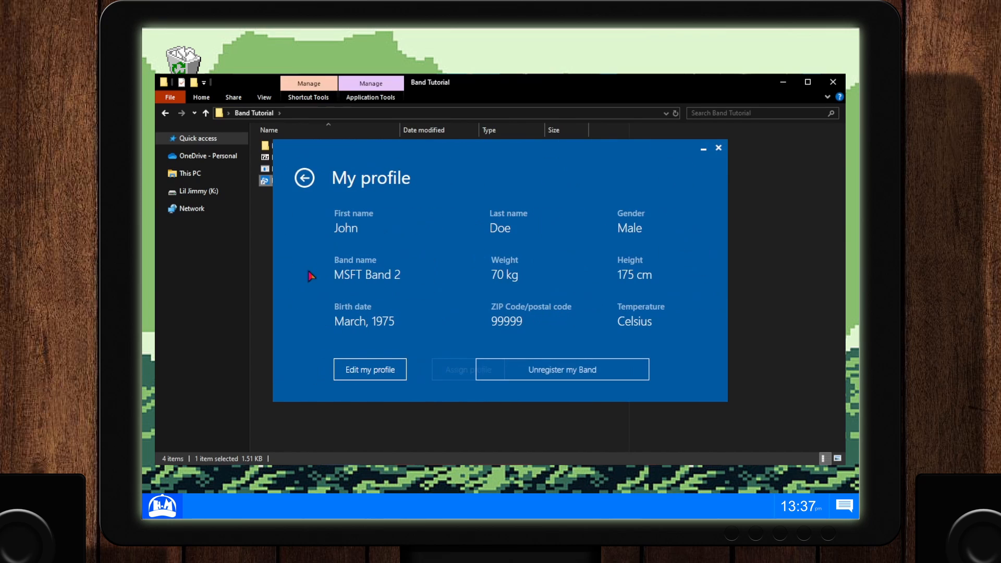
click(304, 179)
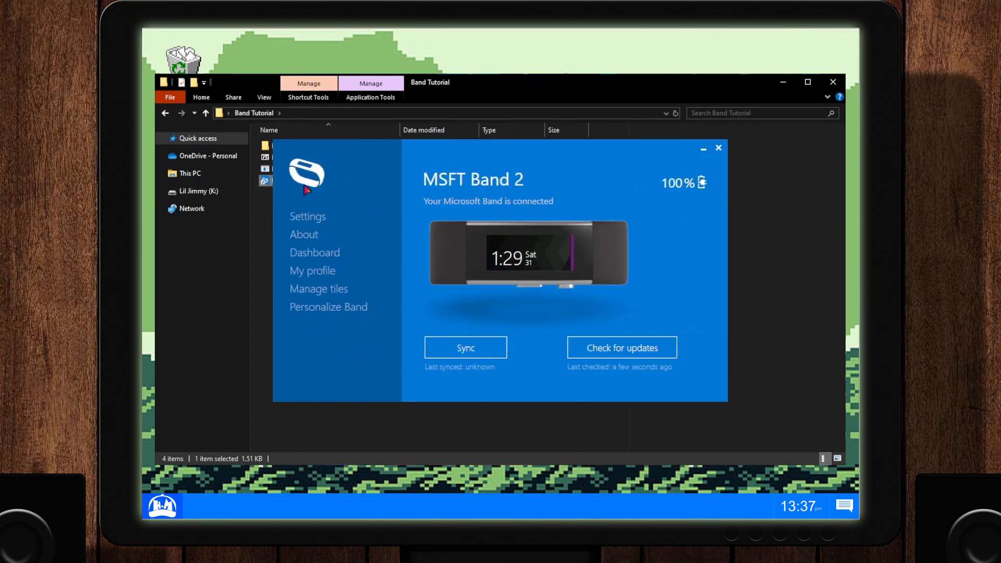
click(319, 289)
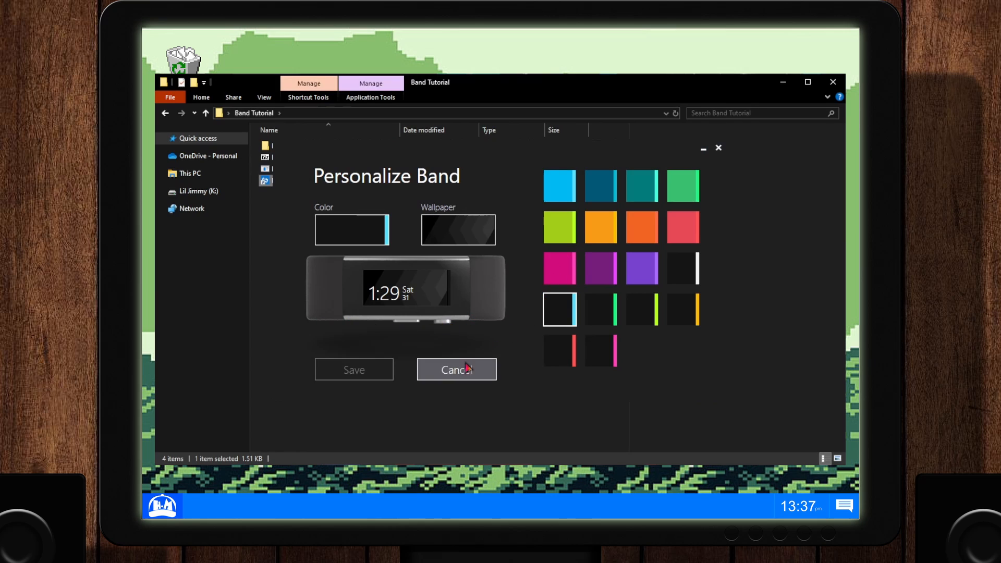
click(456, 369)
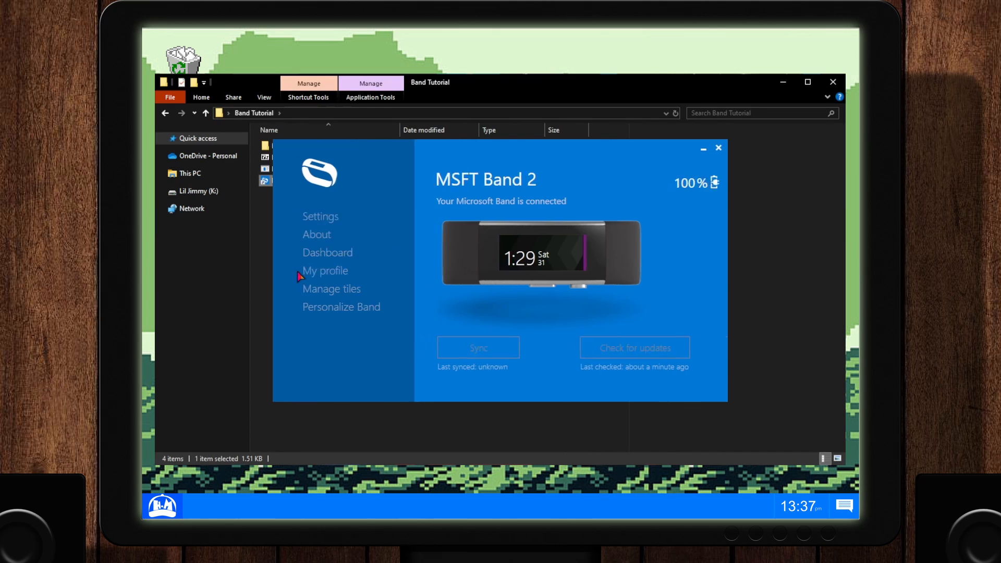
Set the profile's first name to Bobby and last name to Mcgee, then save
click(325, 271)
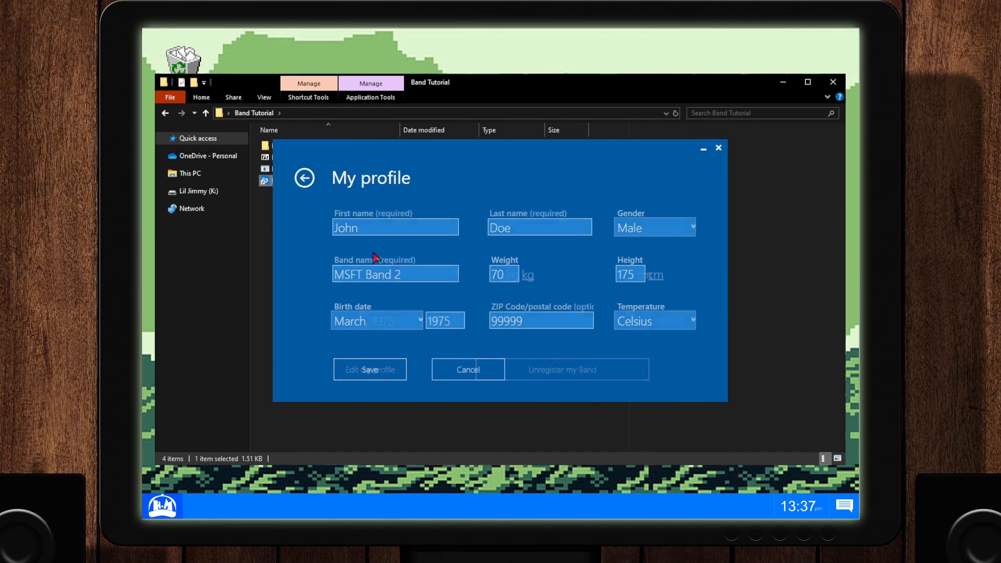
text(B)
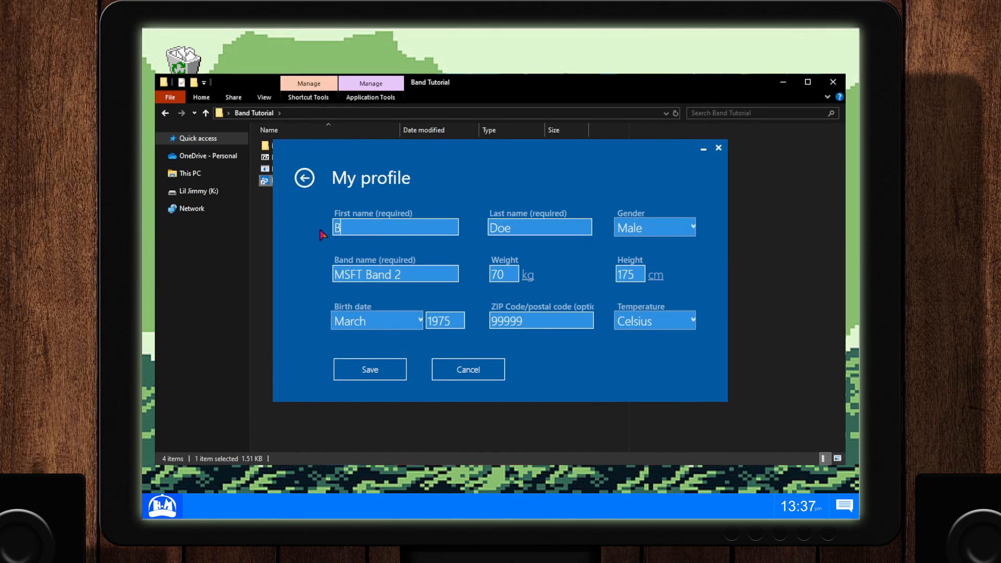
text(obby)
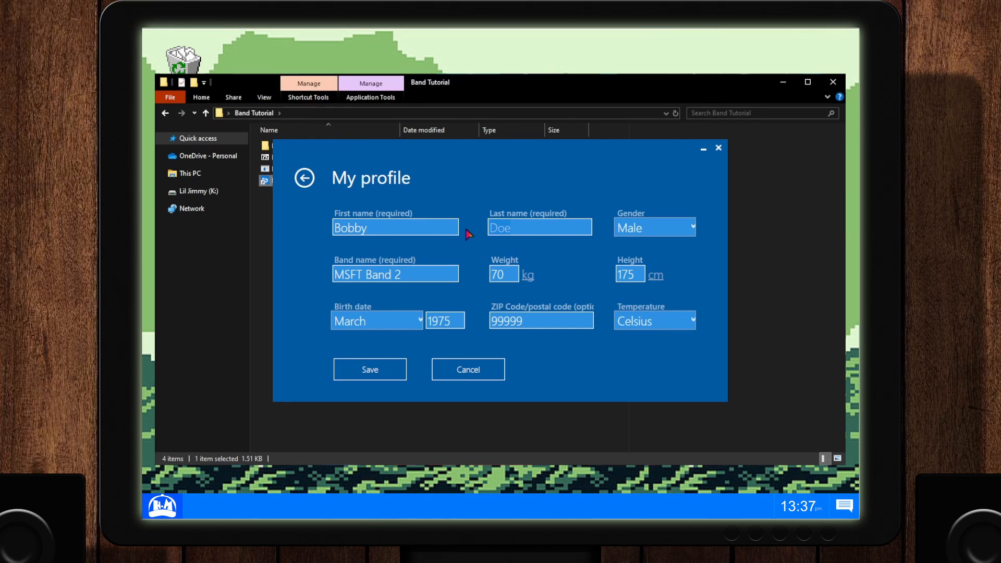
text(Mcgee)
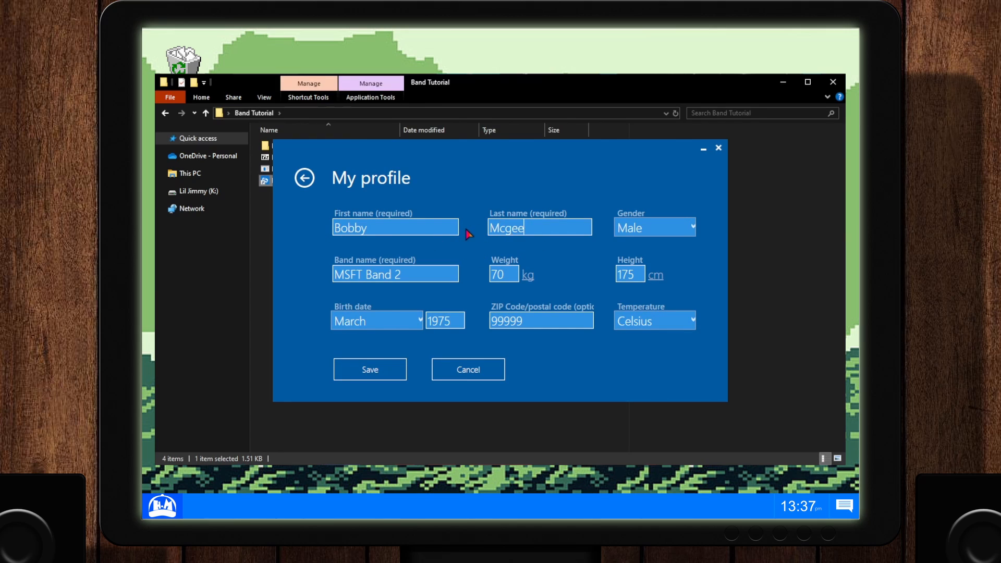
click(369, 369)
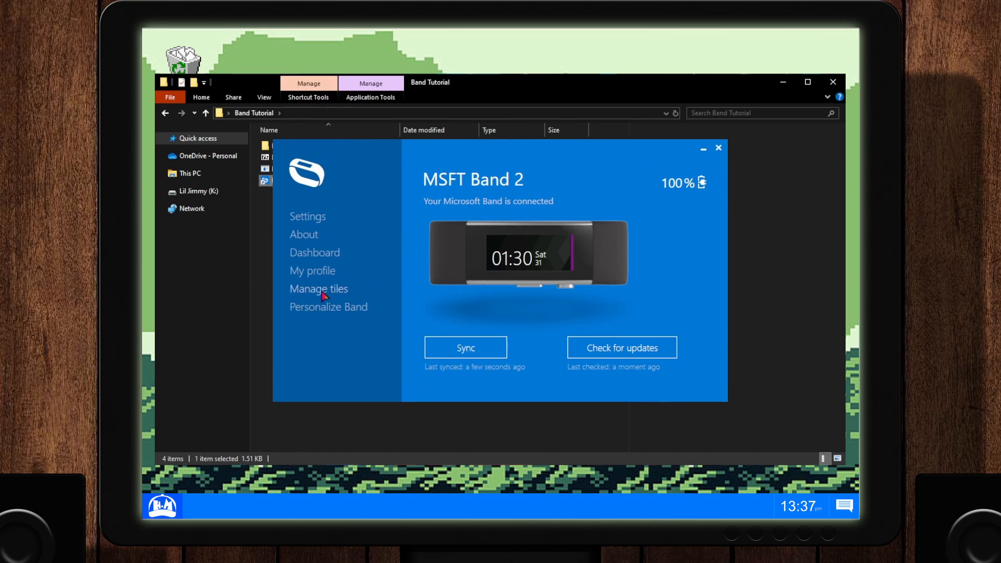
In Manage tiles, place the workout tile first and save the order
click(319, 288)
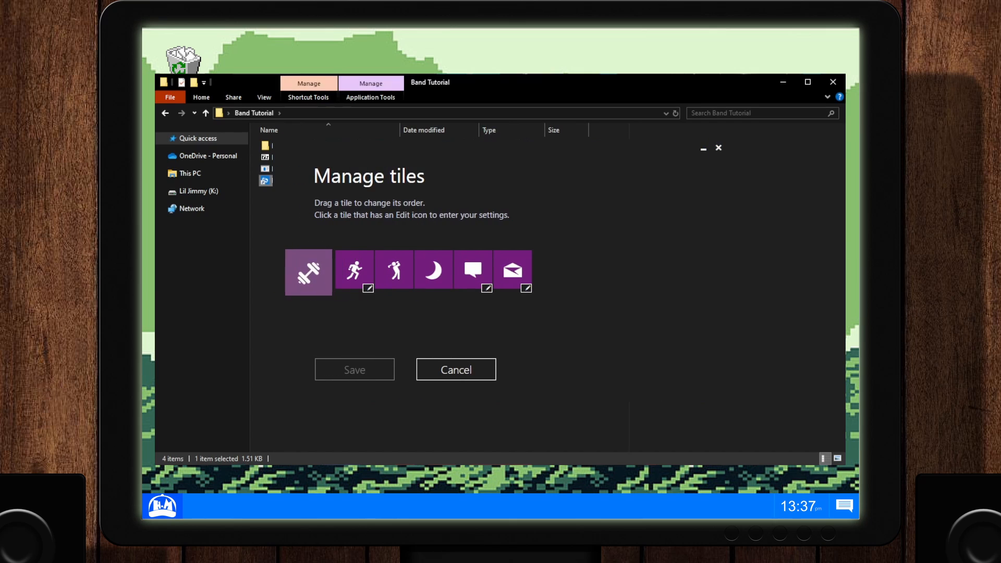
click(354, 370)
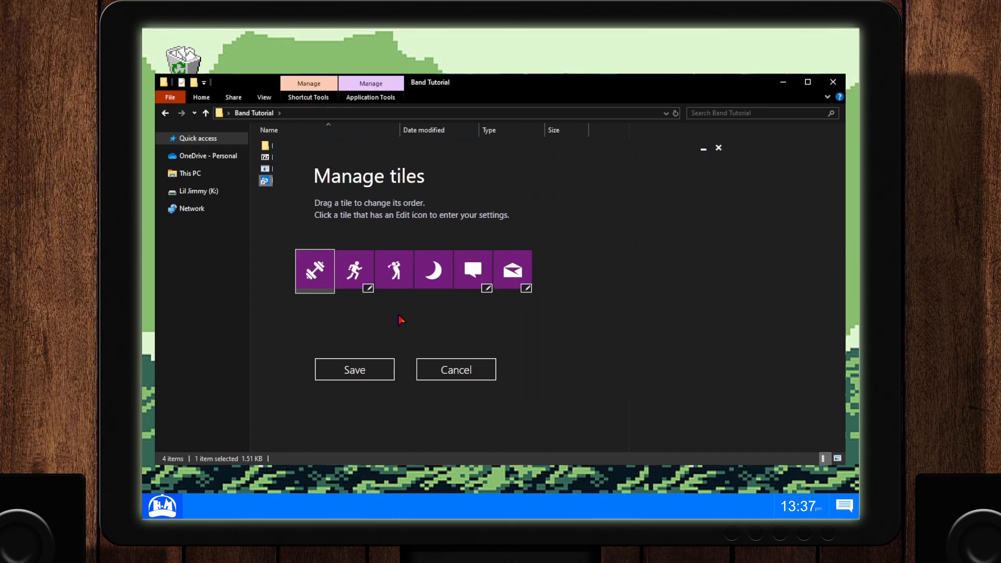
click(456, 369)
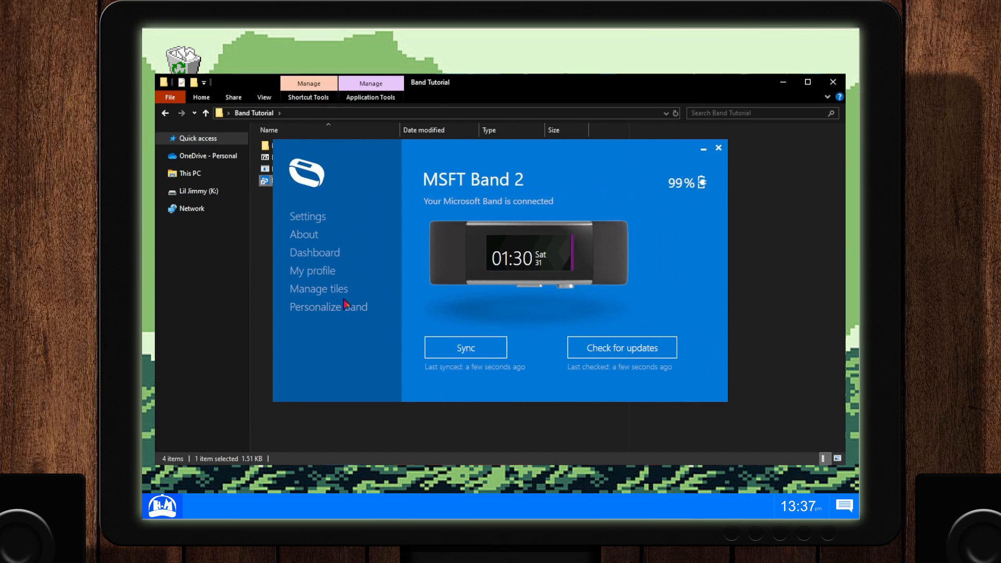
Apply a lime colour theme and lime wallpaper, save, and check for firmware updates
click(328, 307)
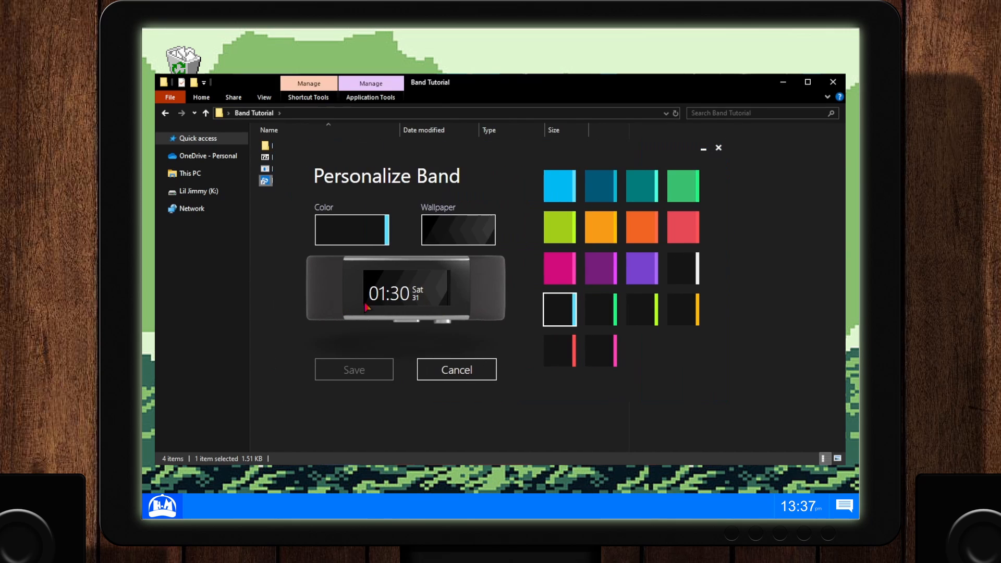
click(558, 227)
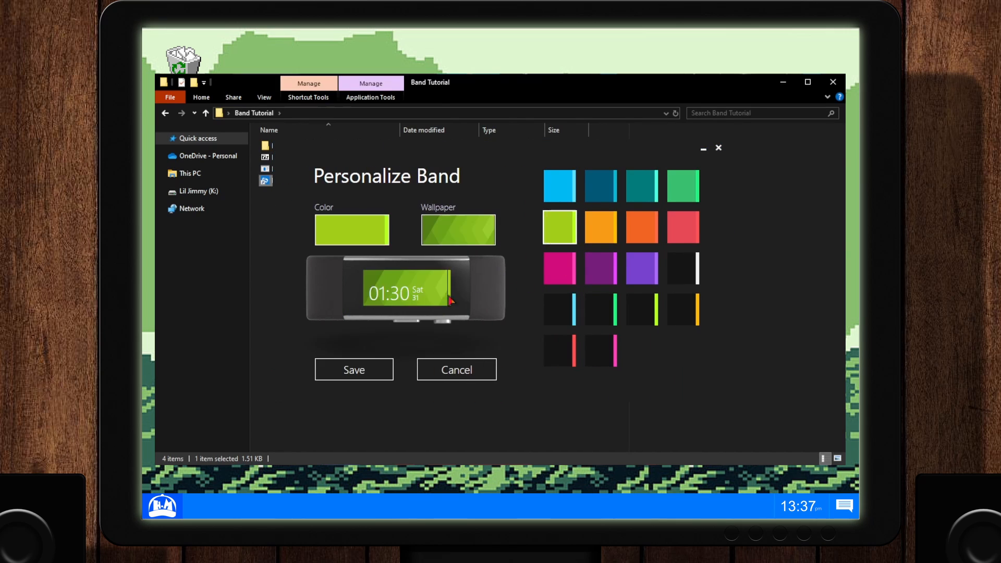
click(581, 224)
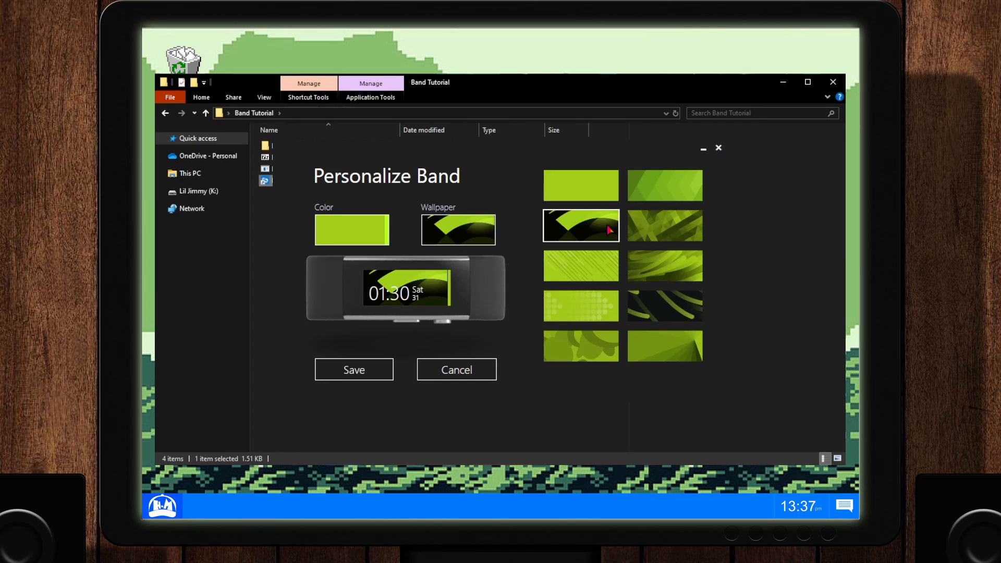
click(353, 370)
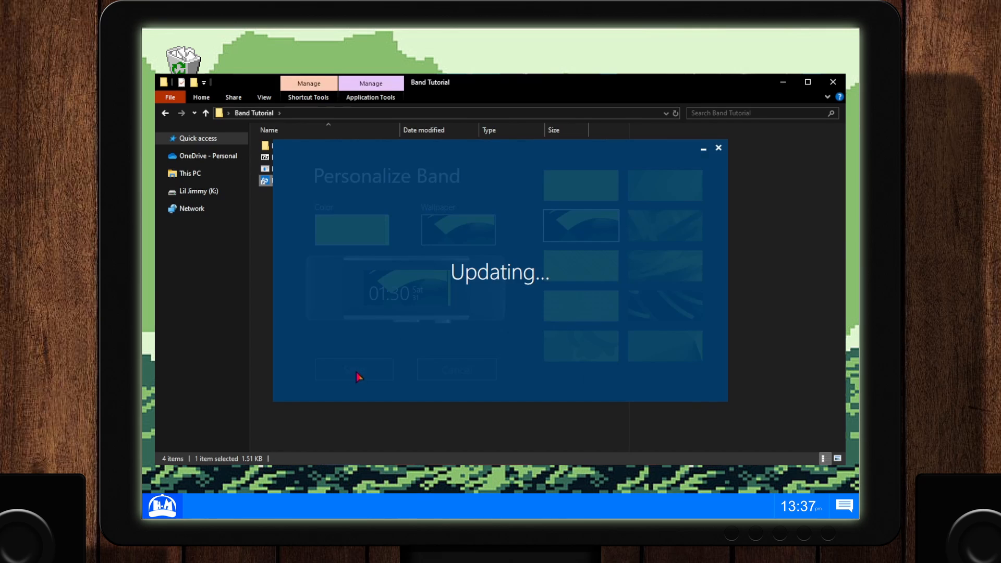
mouse_move(498, 296)
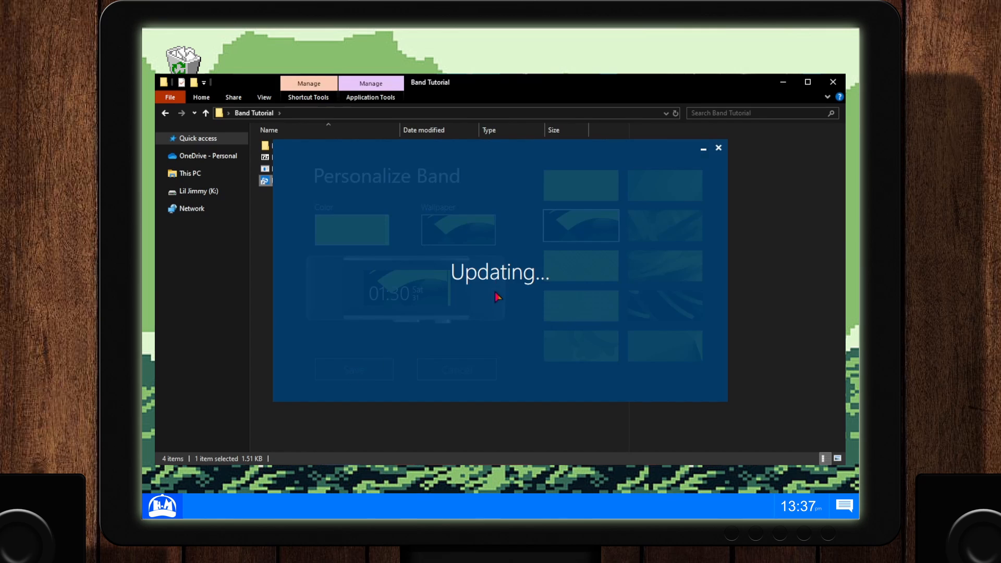
mouse_move(486, 283)
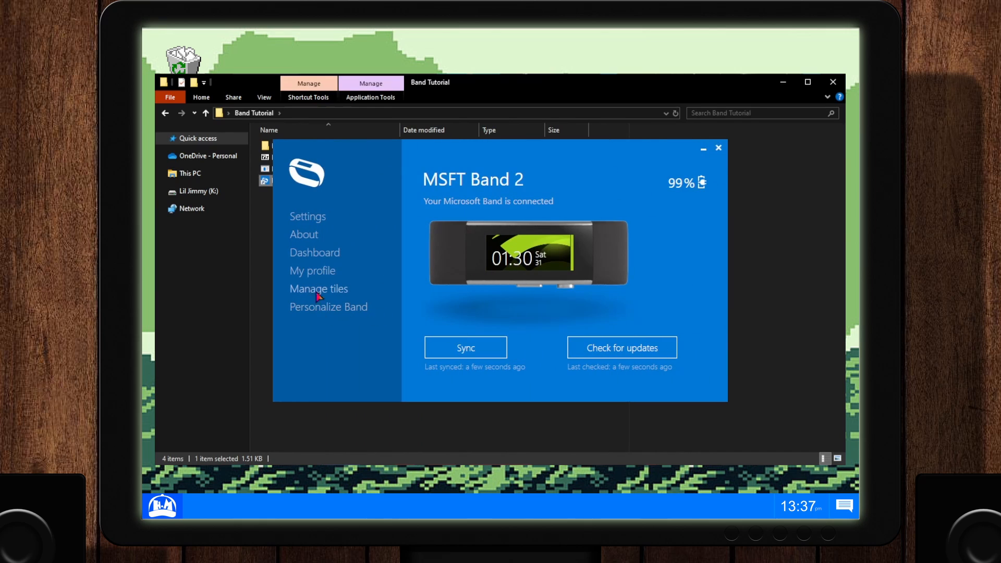
mouse_move(622, 275)
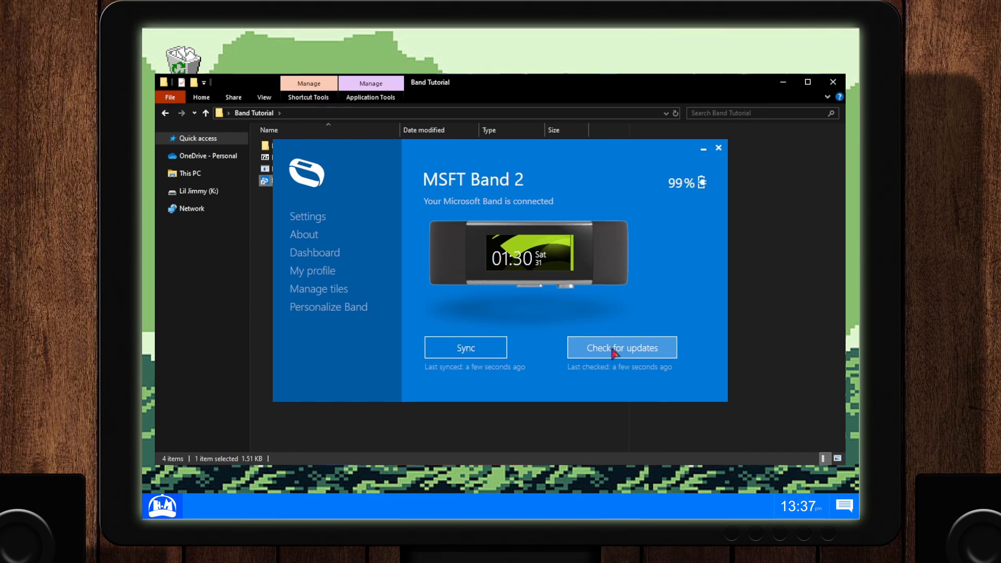
click(621, 348)
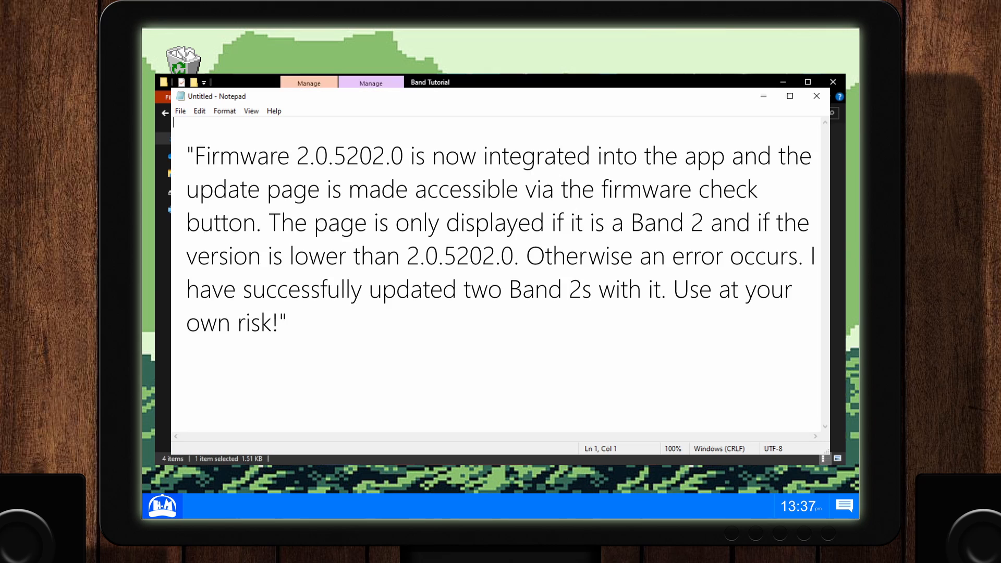